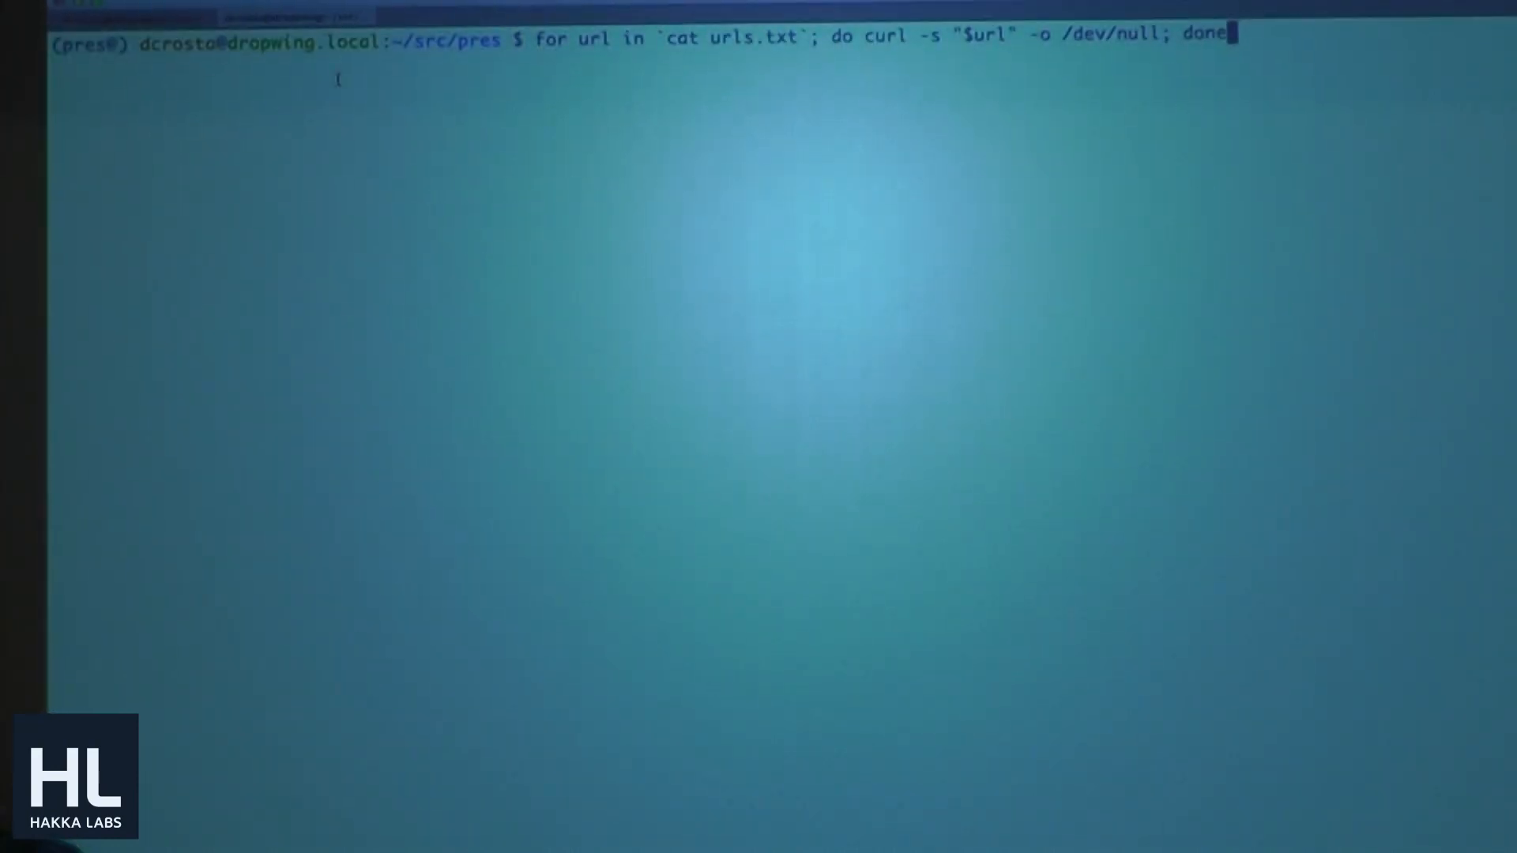
Step: Send every URL to the server and preview the first lines of urls.txt with head
key("Return")
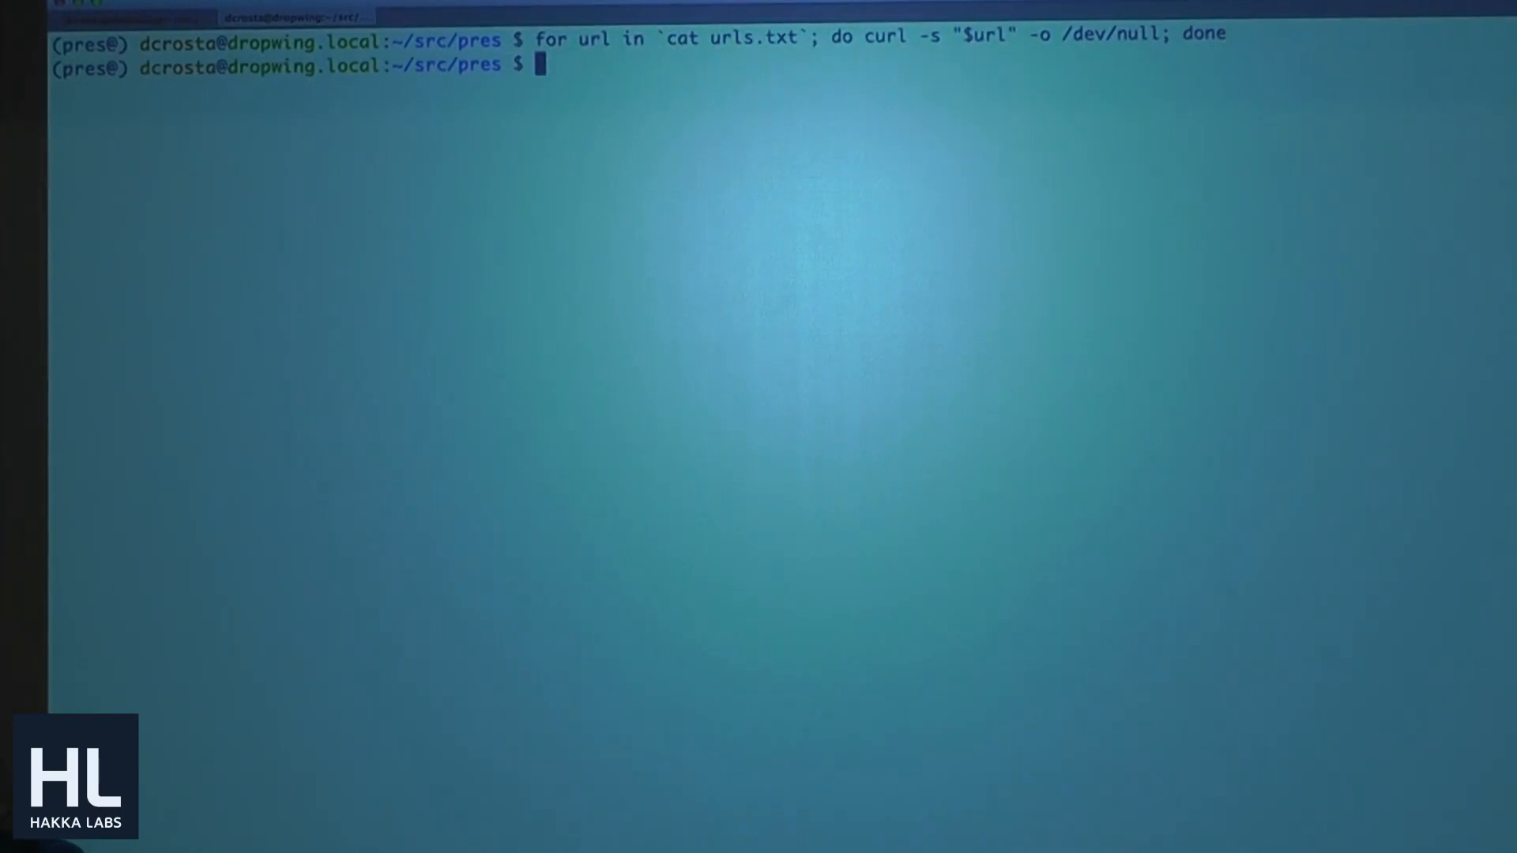
type("h")
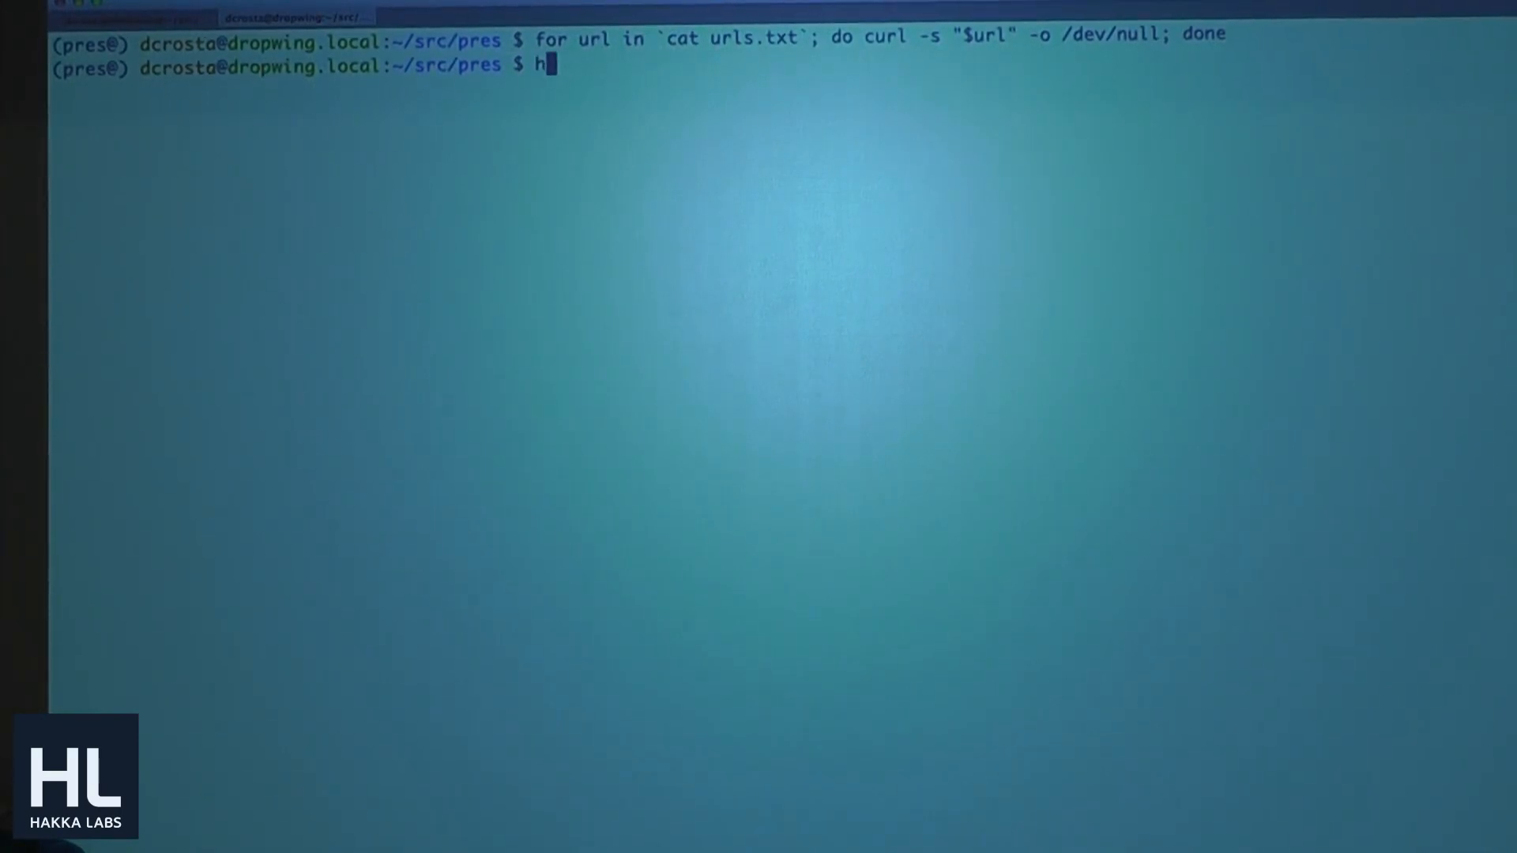
type("ead urls.txt")
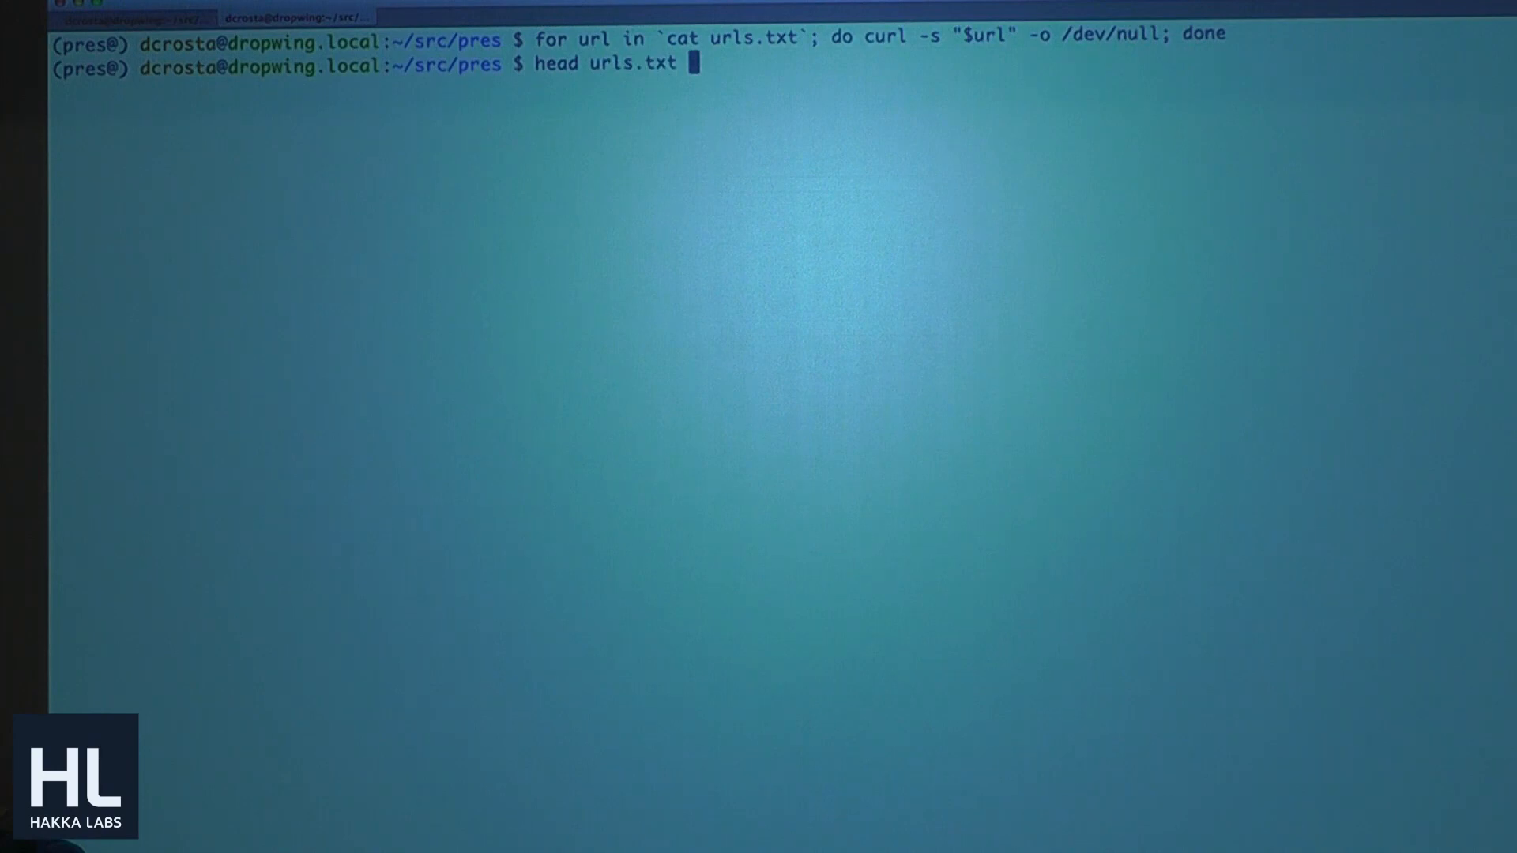
key("Return")
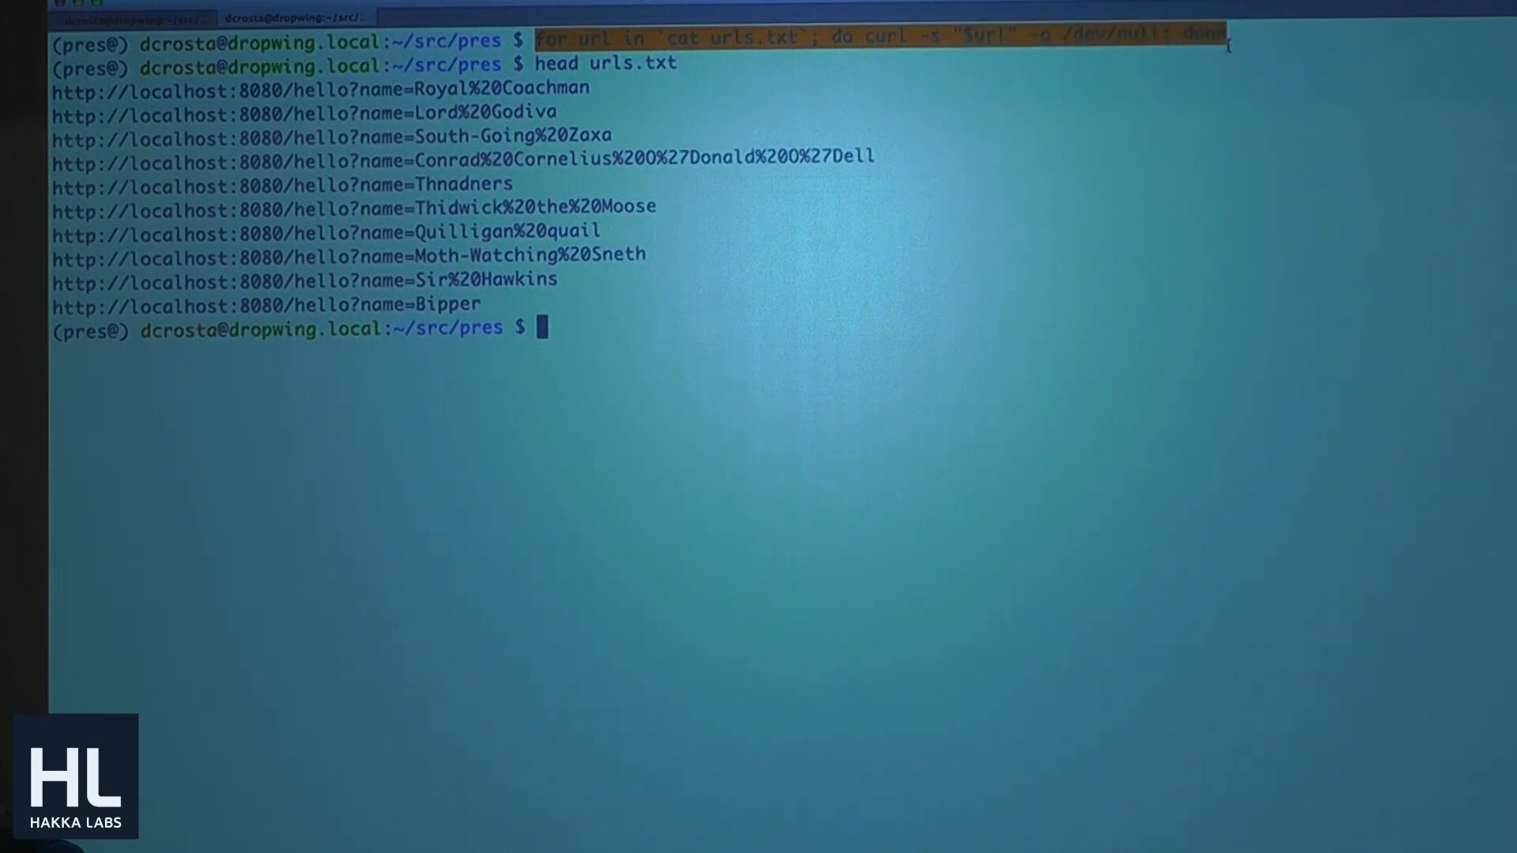
Step: Start python app.py in the other session and resend every URL in urls.txt
left_click(295, 18)
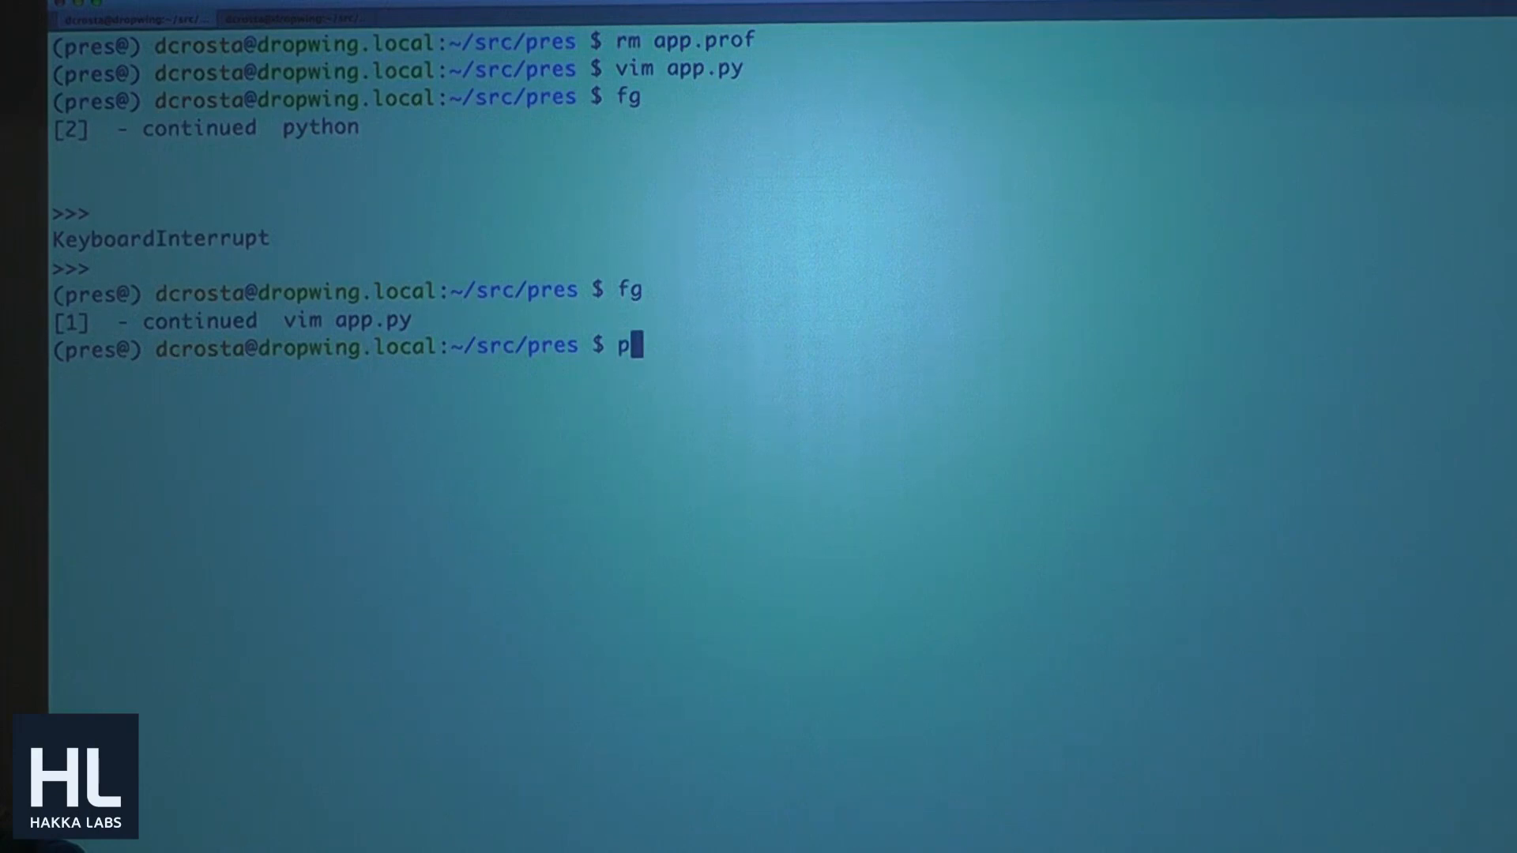
type("ython app.py")
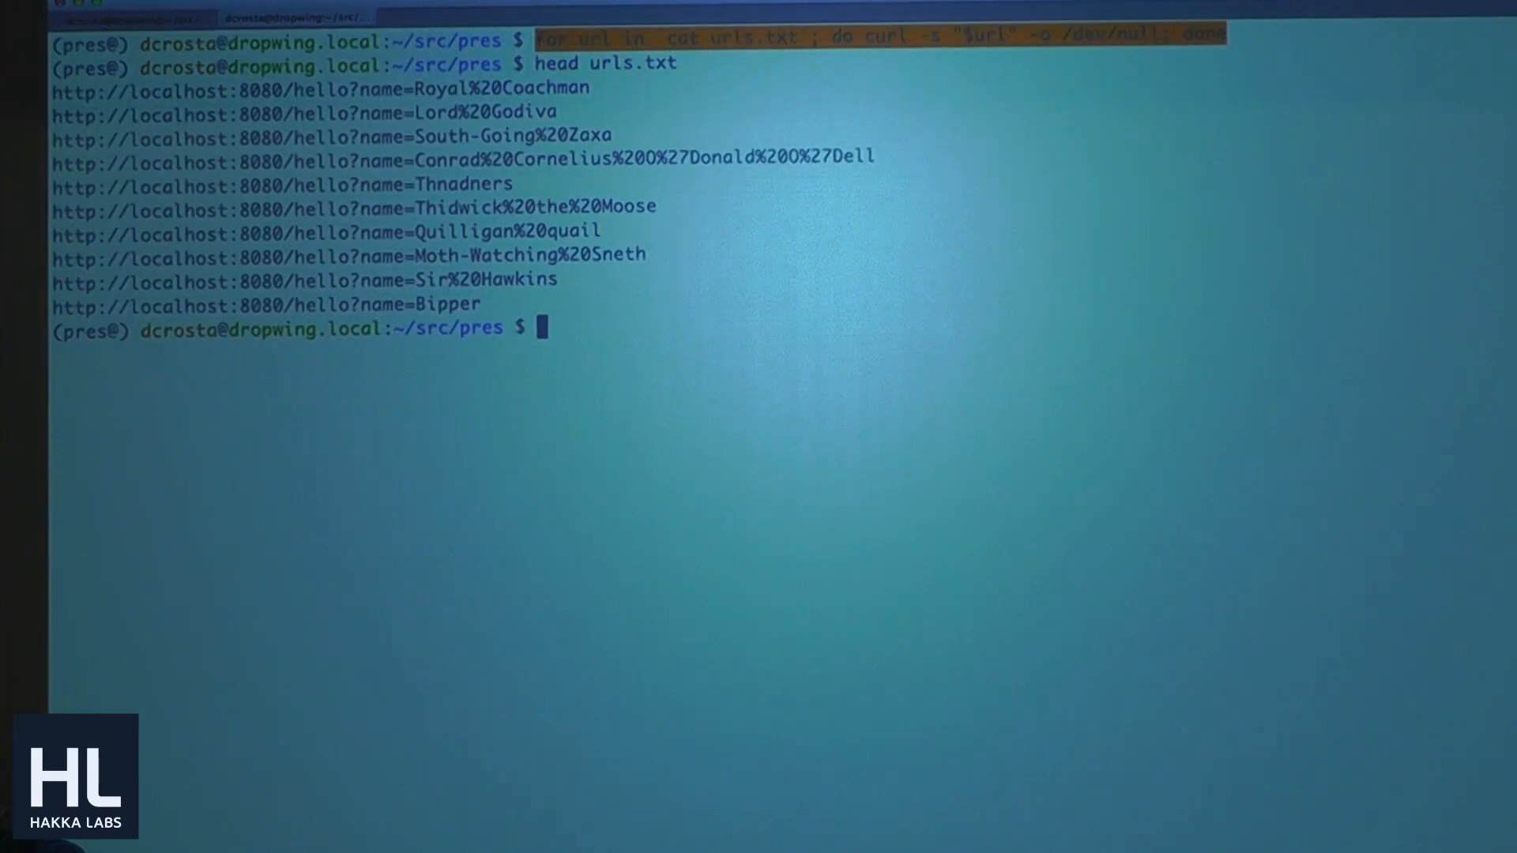
type("for url in `cat urls.txt`; do curl -s \"$url\" -o /dev/null; done")
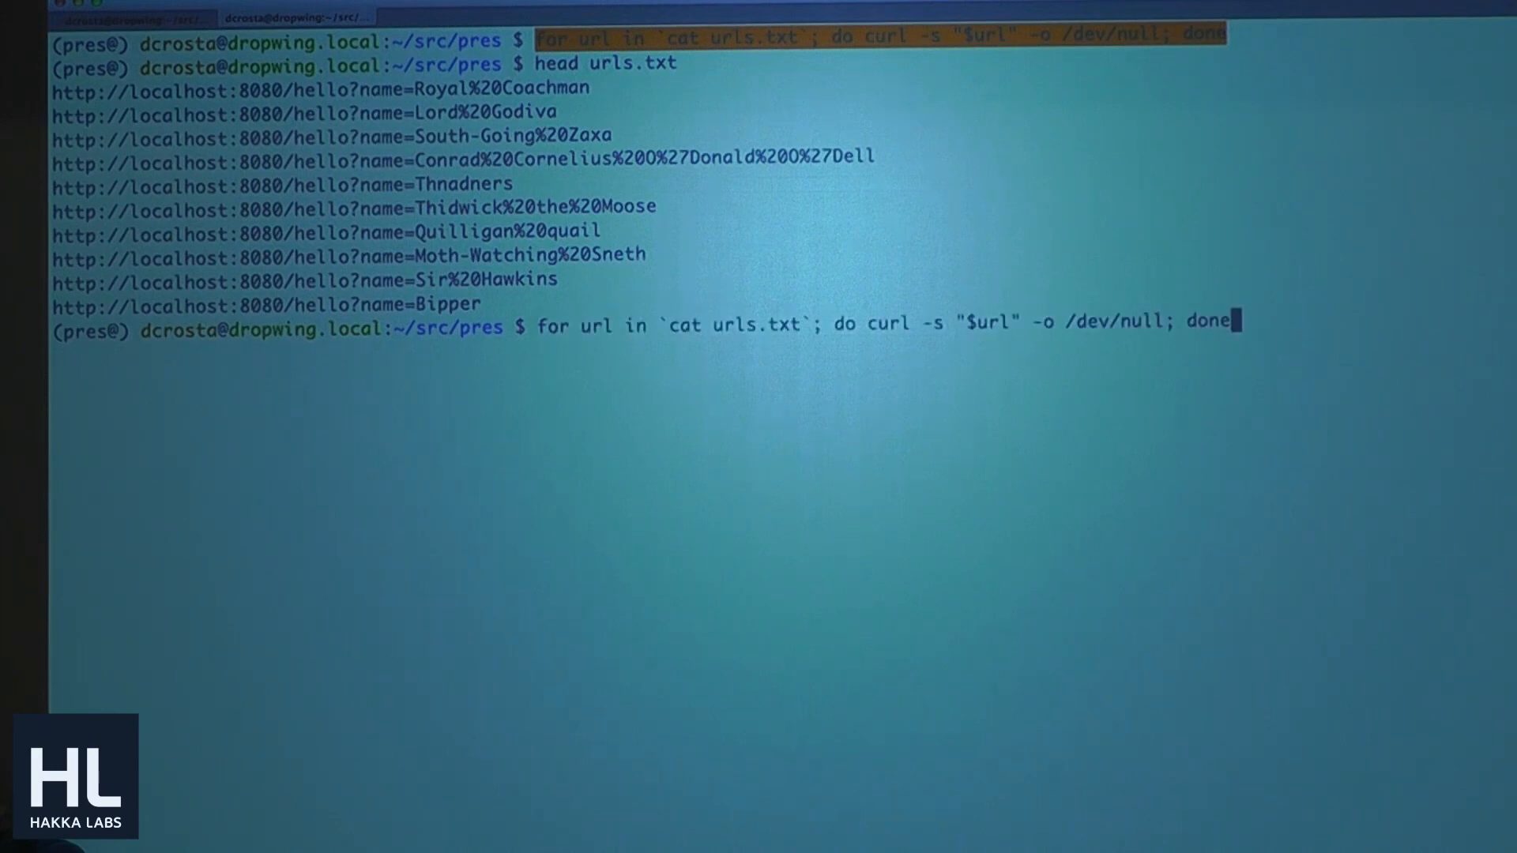
key("Return")
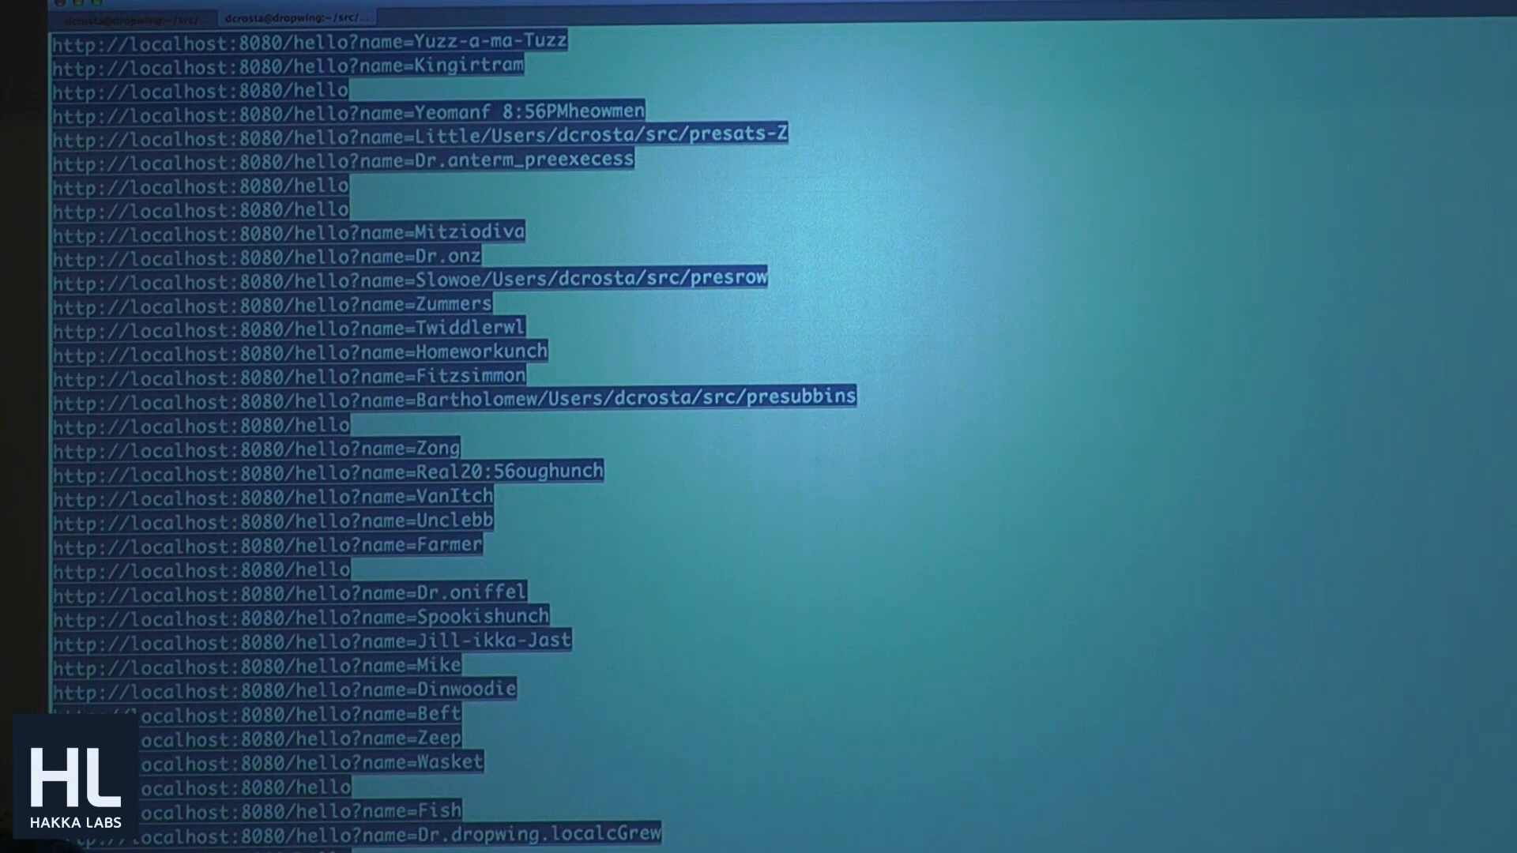
Step: Scroll through the request log and focus the session running the app server
scroll("down", 3)
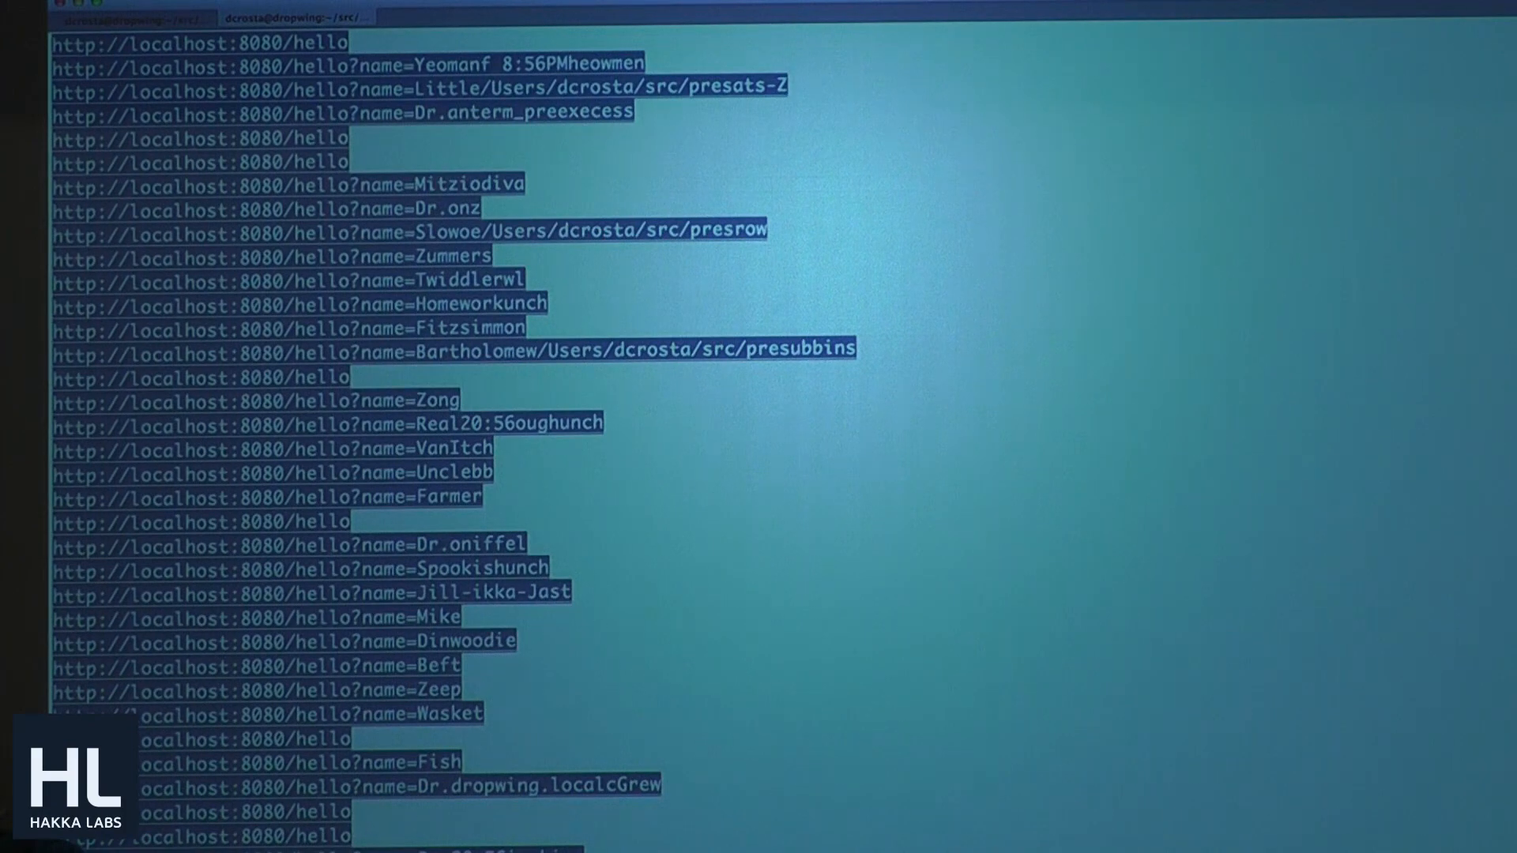
left_click(300, 17)
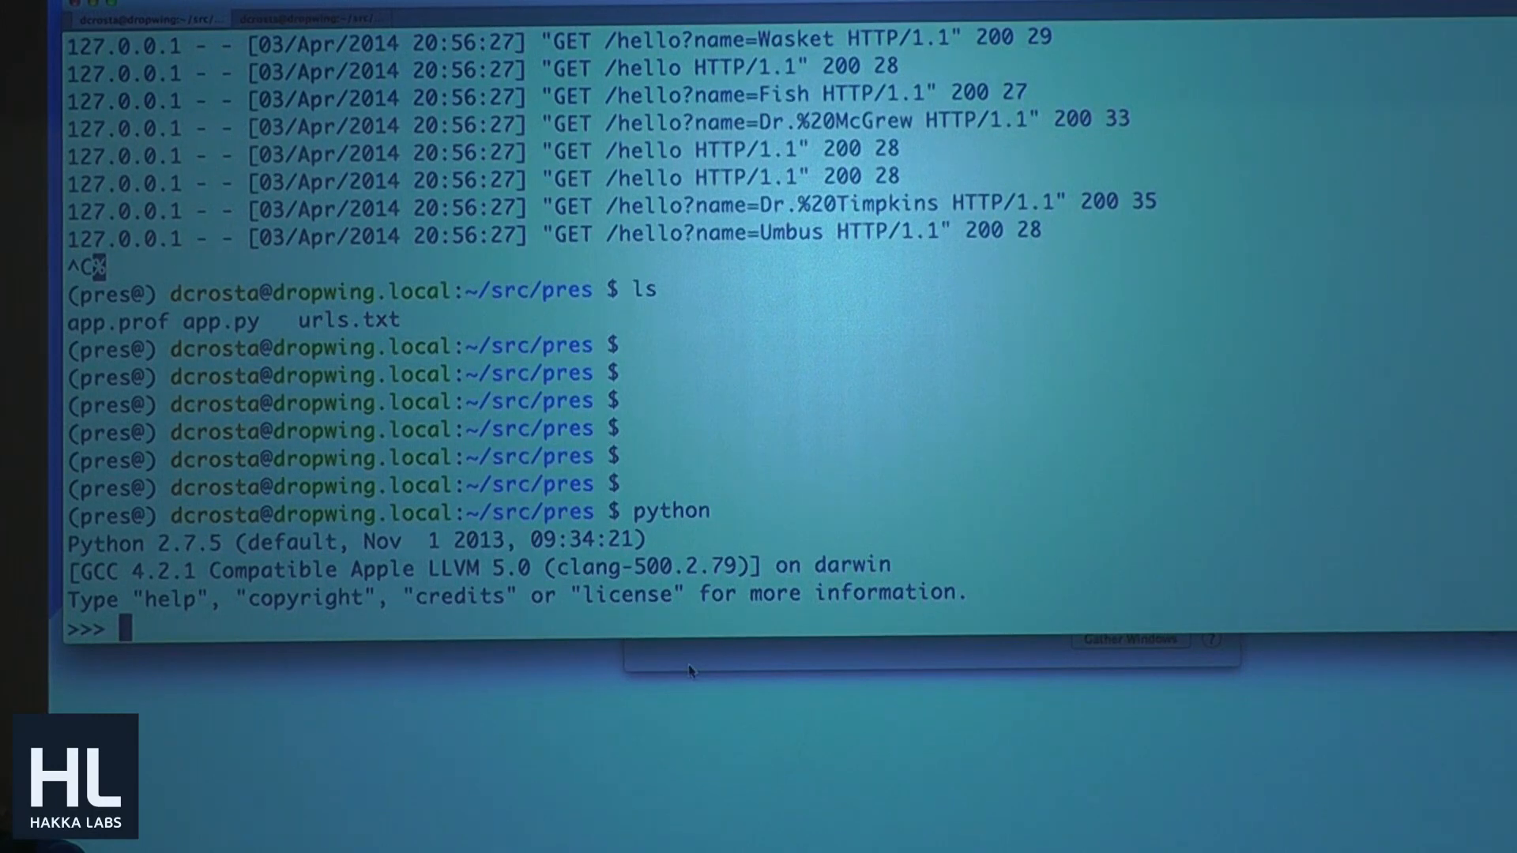
Step: Import pstats, load "app.prof" into a stats object, and run stats.print_stats()
type("import p")
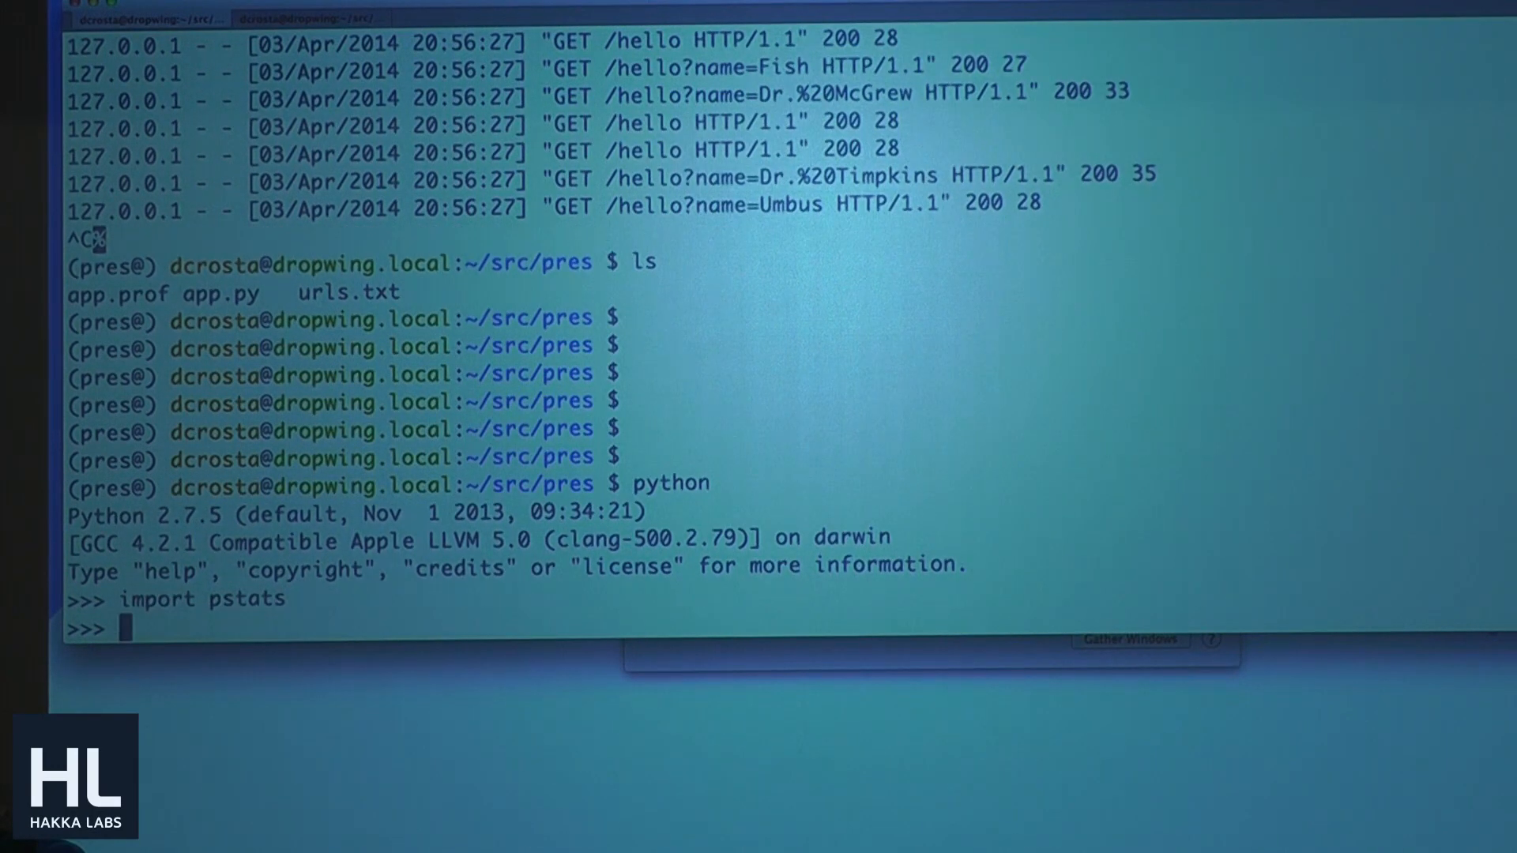
type("stats = pstats.")
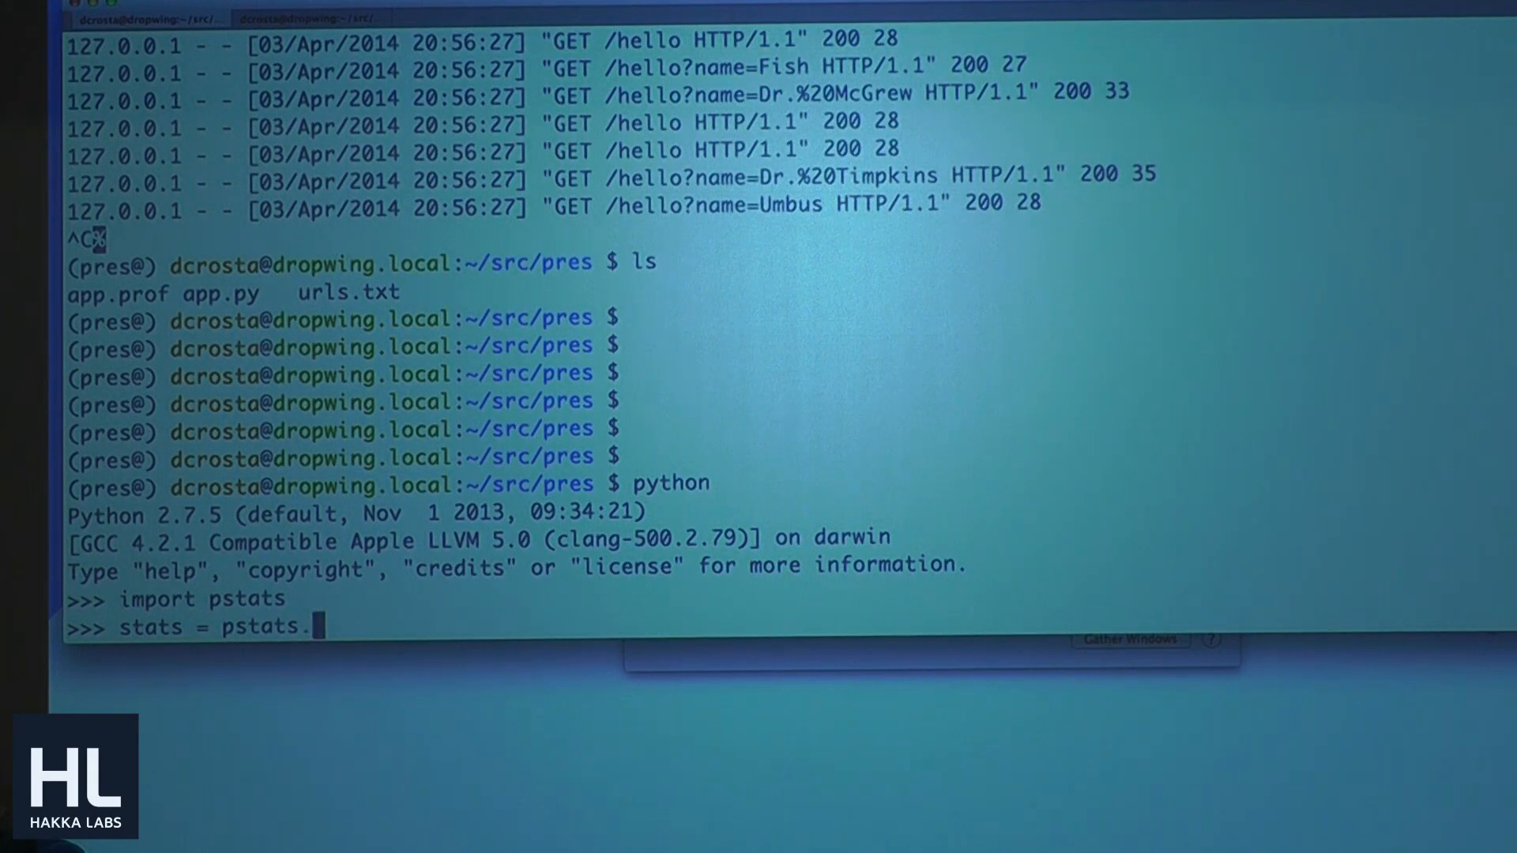
type("Stats(\"")
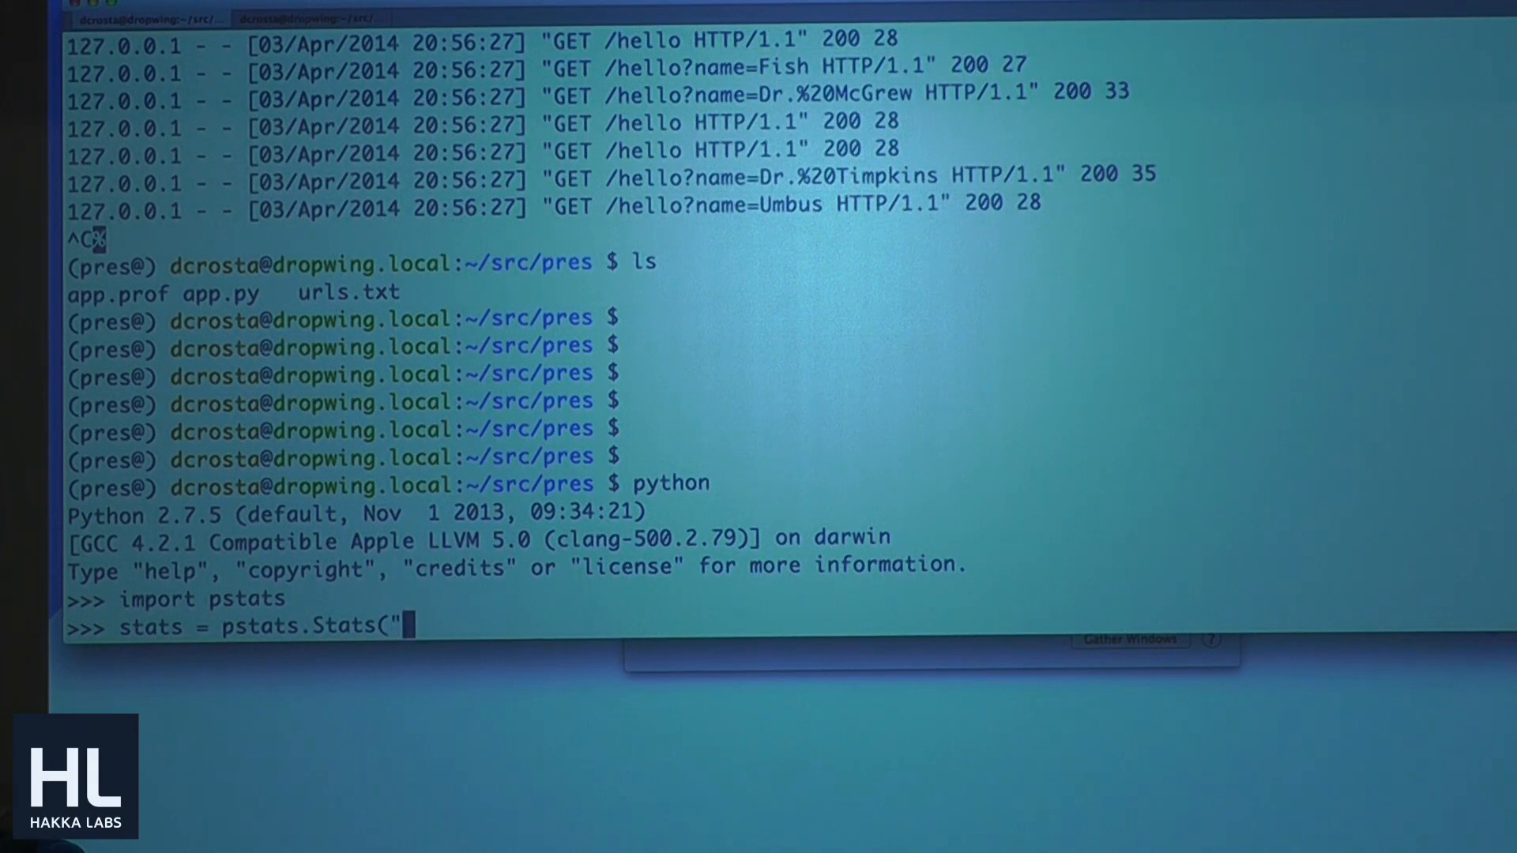
type("app.prof")
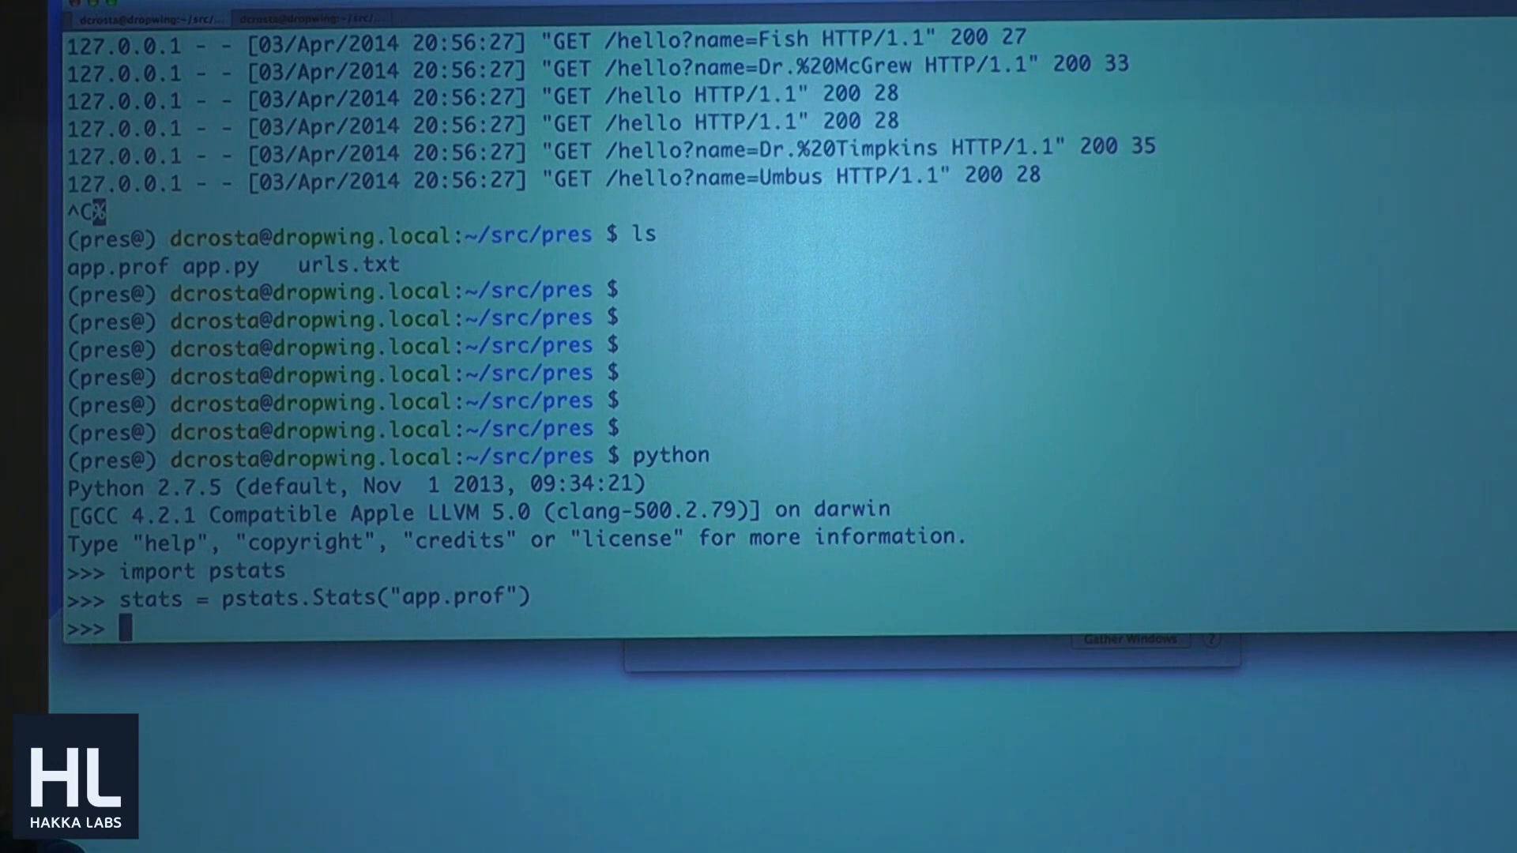
type("stat")
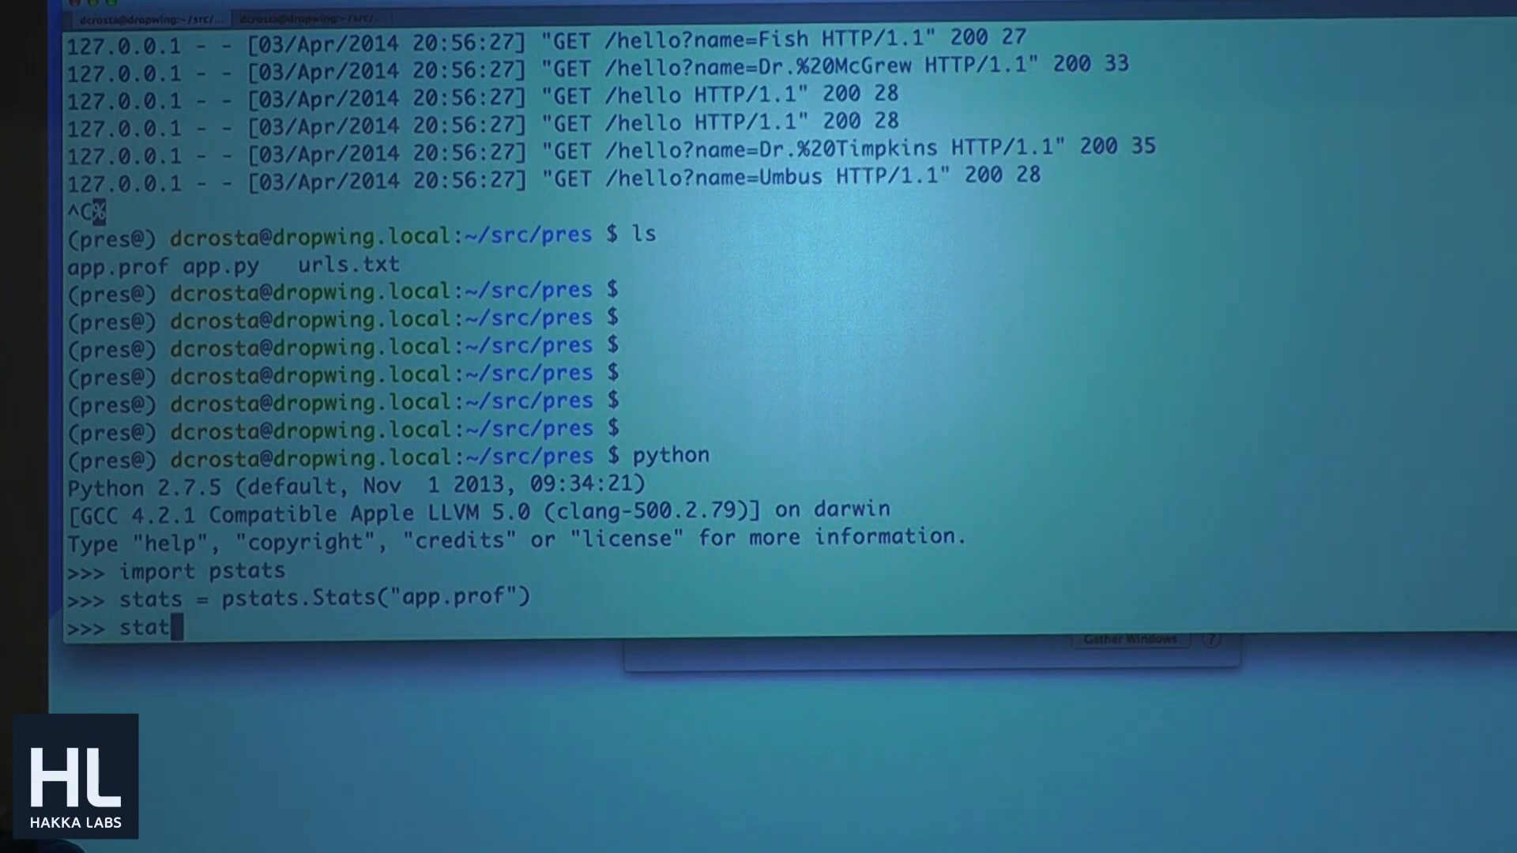
type("s.")
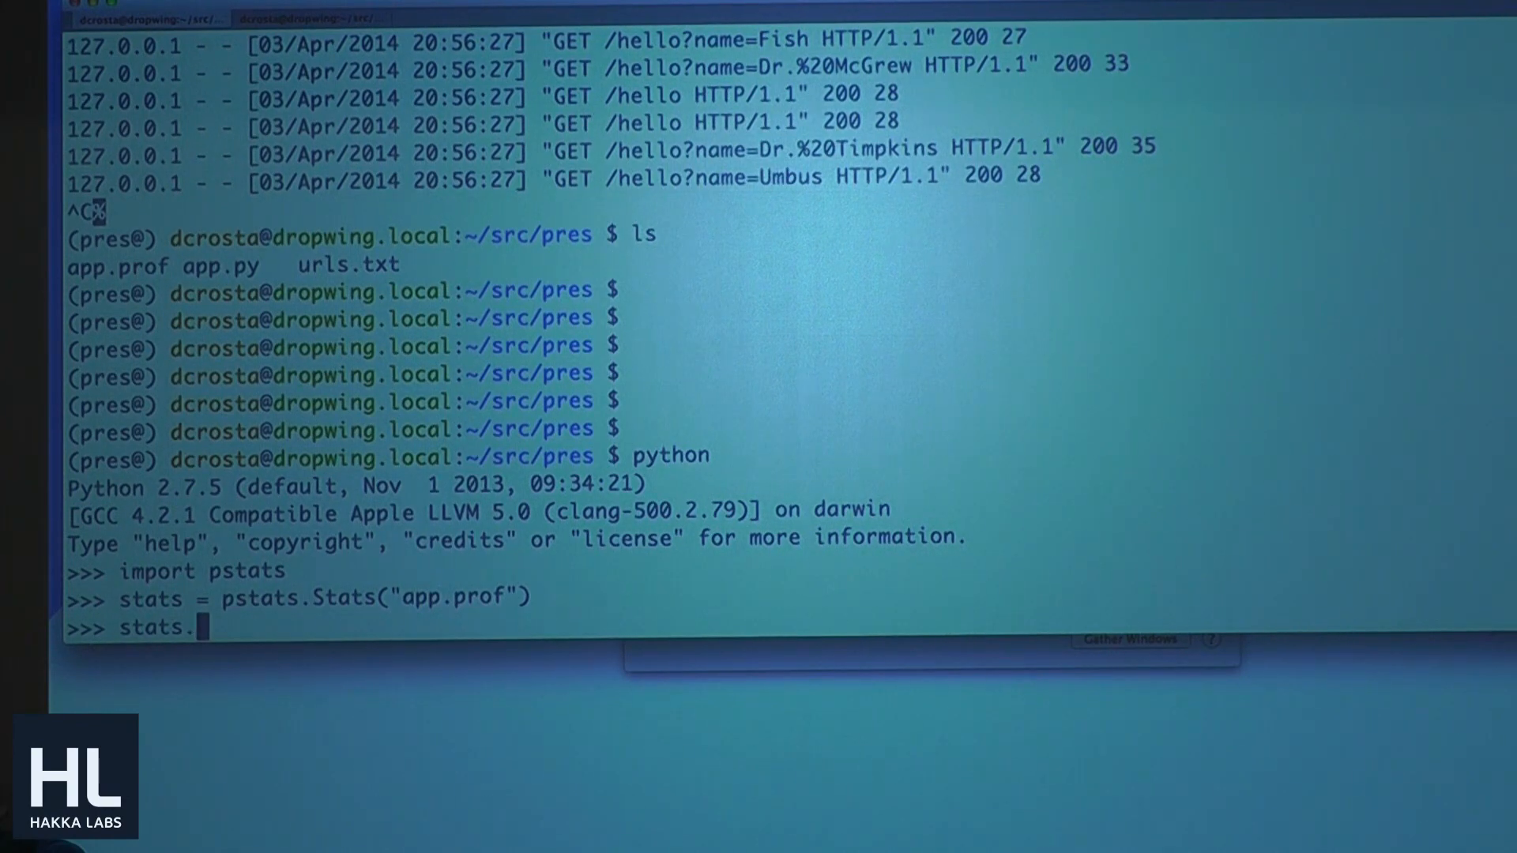
type("print_sta")
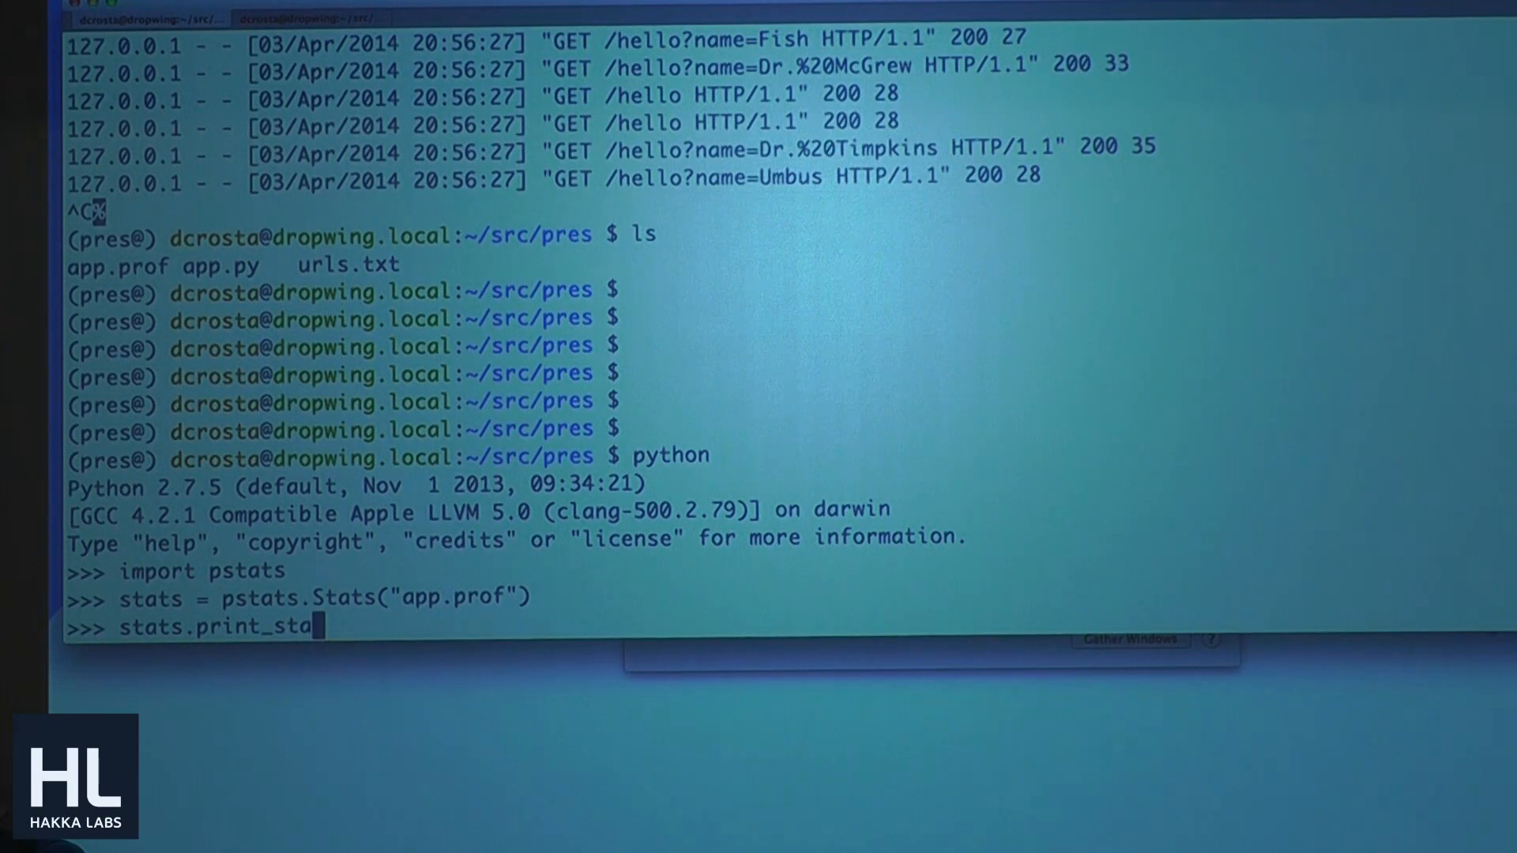
key("Return")
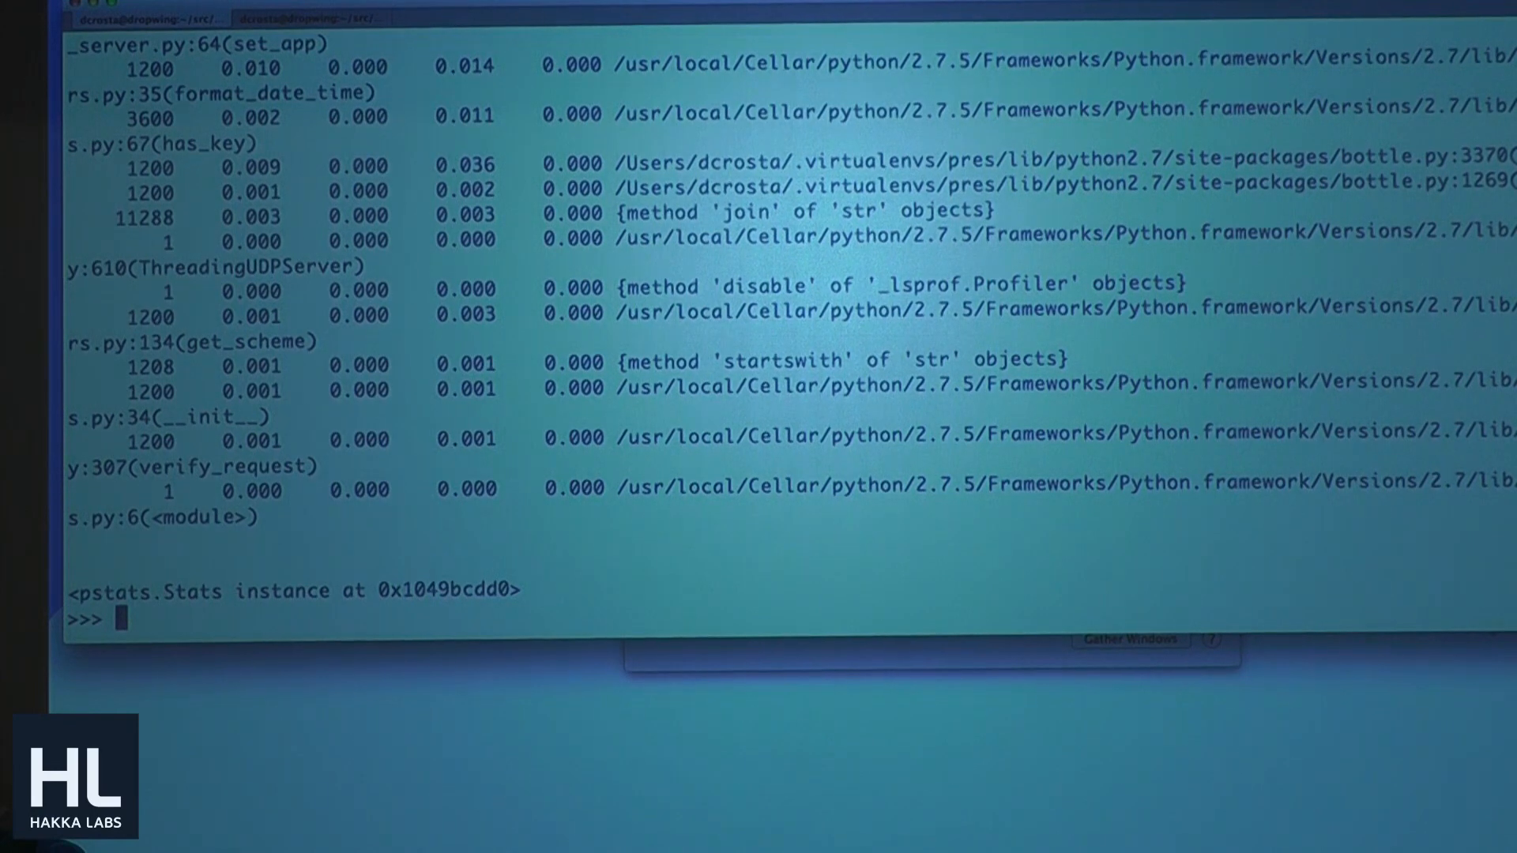
Step: Run stats.print_stats(15) to cap the listing at 15 entries
type("stats.print_stats()")
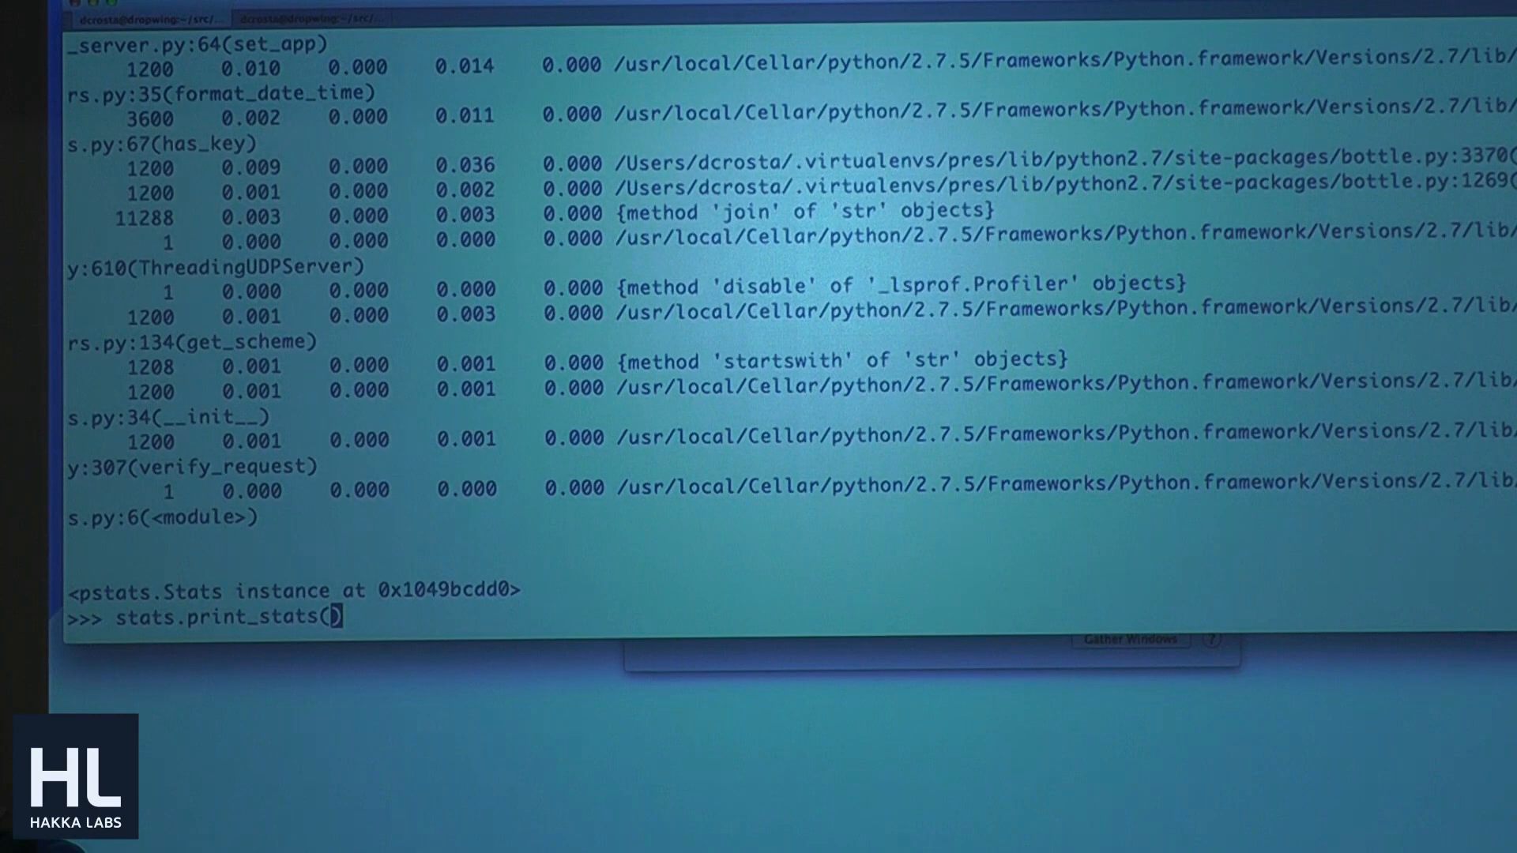
type("15")
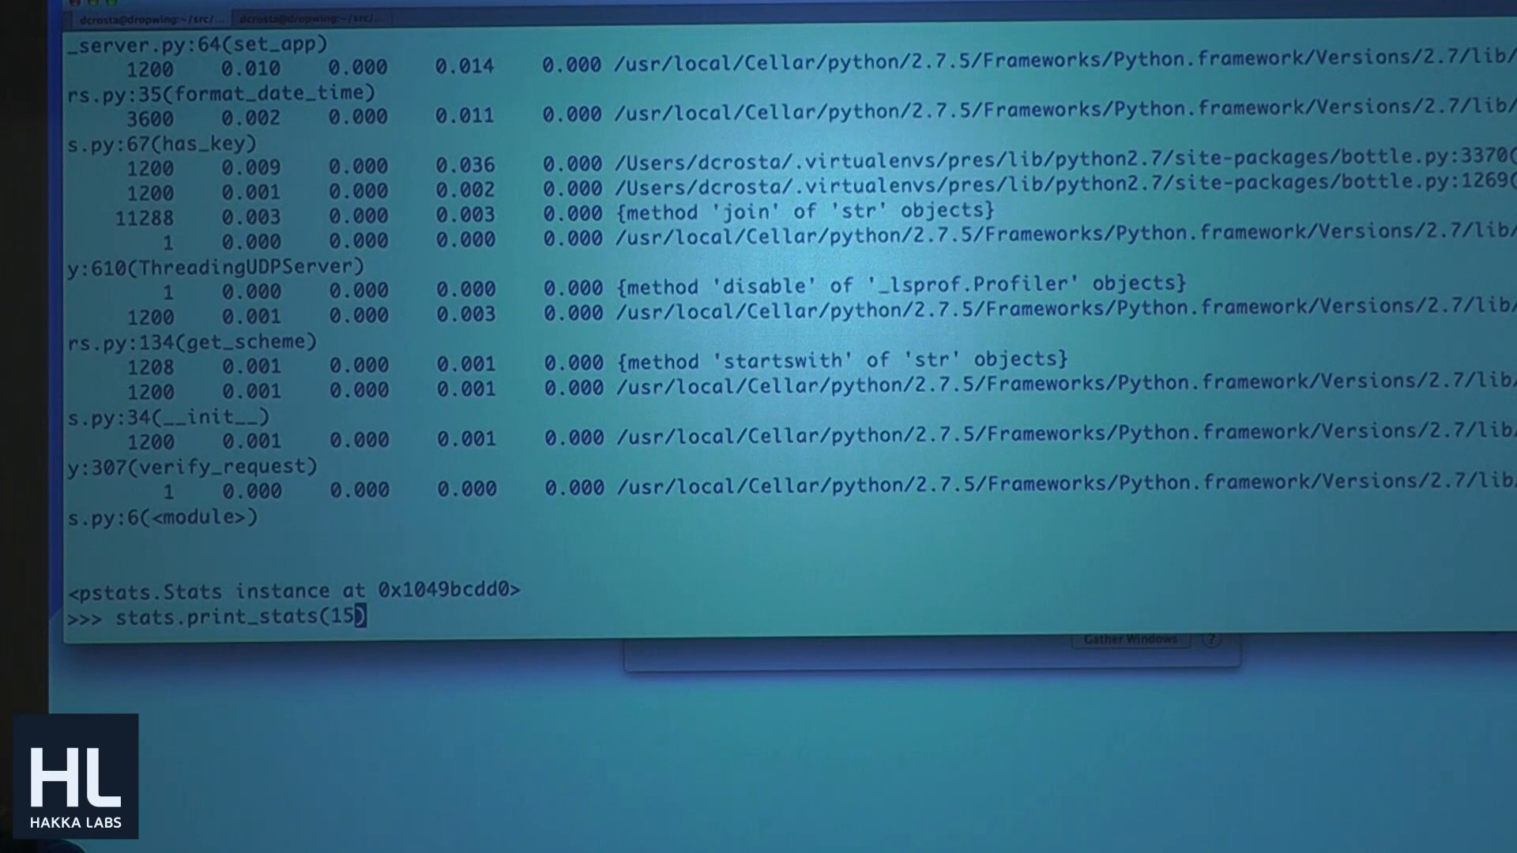
key("Return")
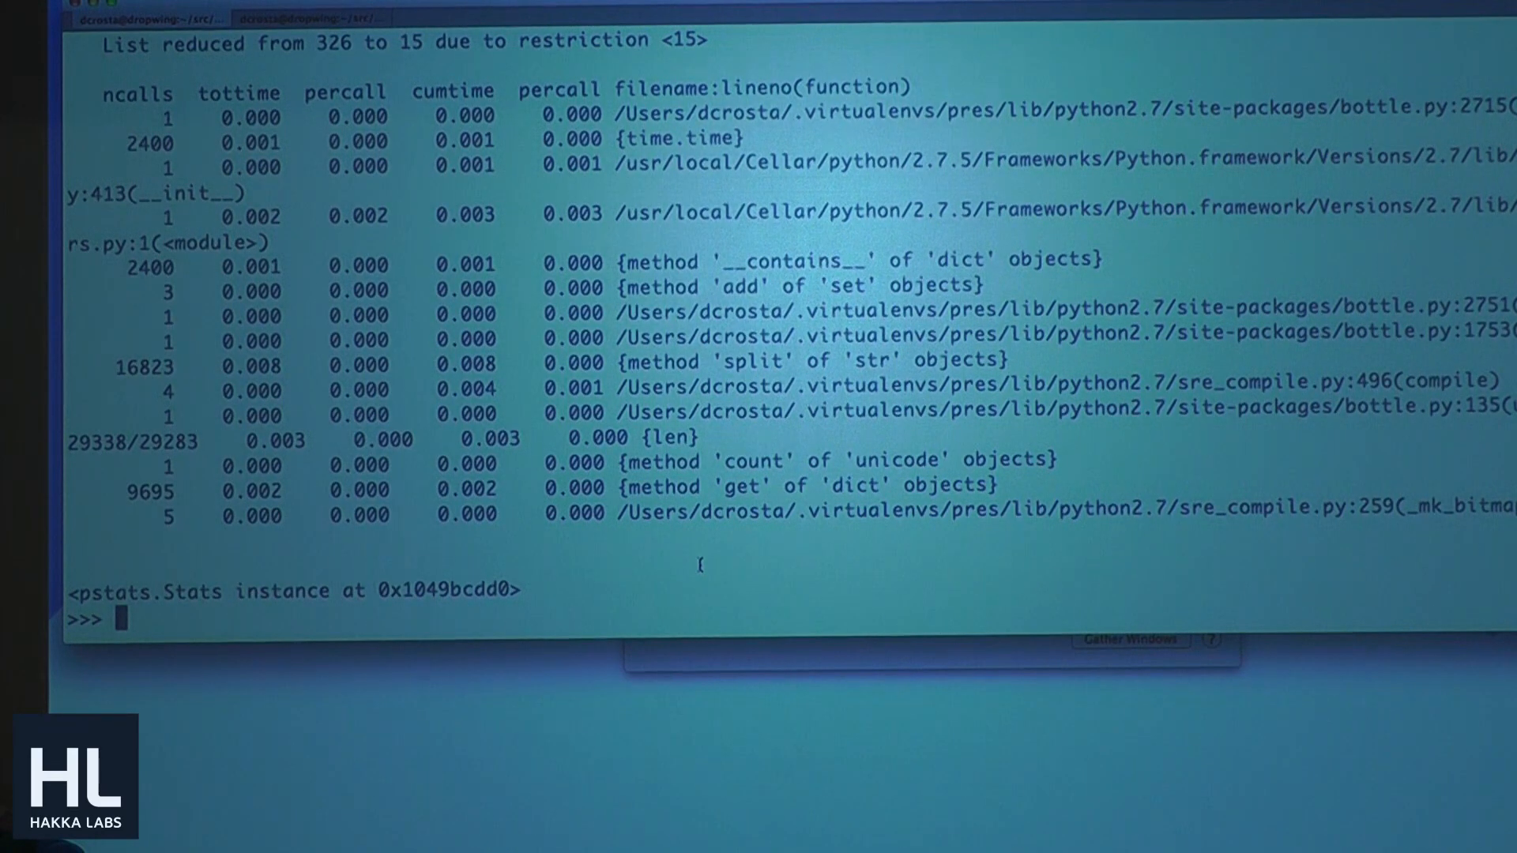
Step: Print the top 15 entries via sort_stats("calls"), then recall that command
type("stats.print_stats(15)")
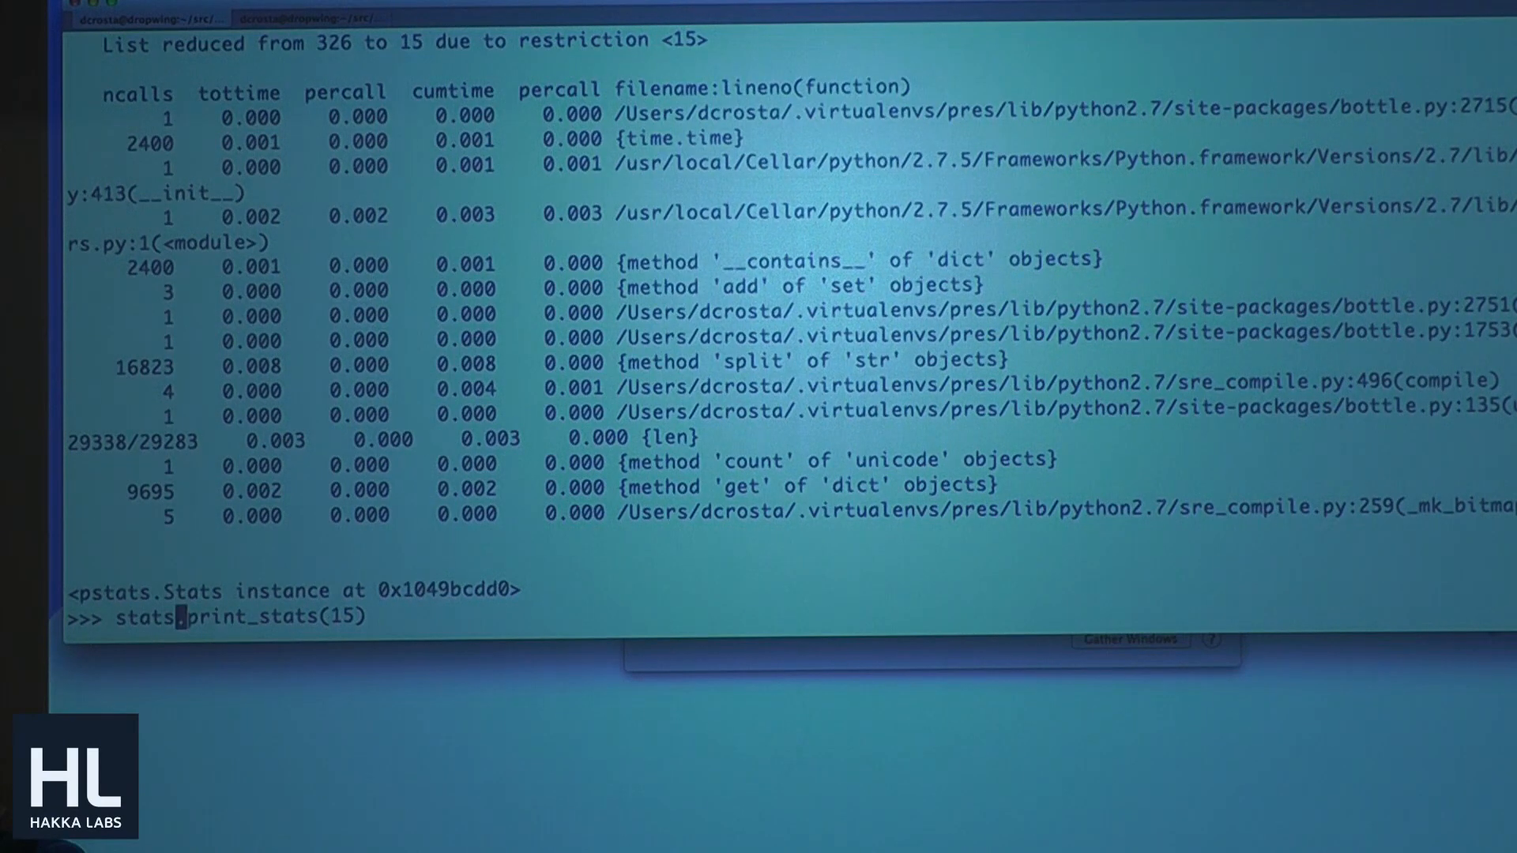
type("sort")
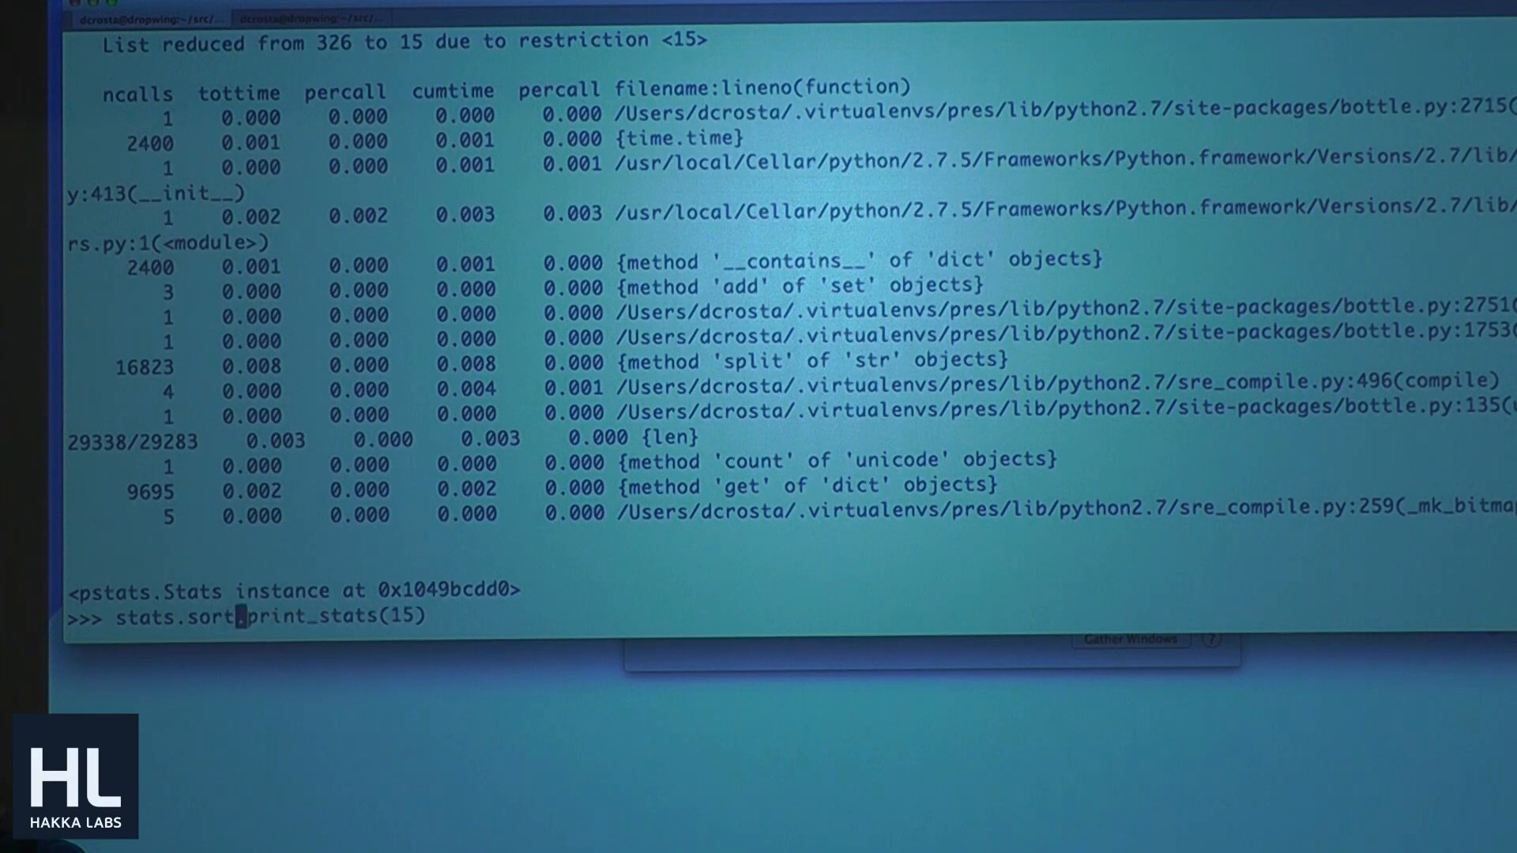
type(")_")
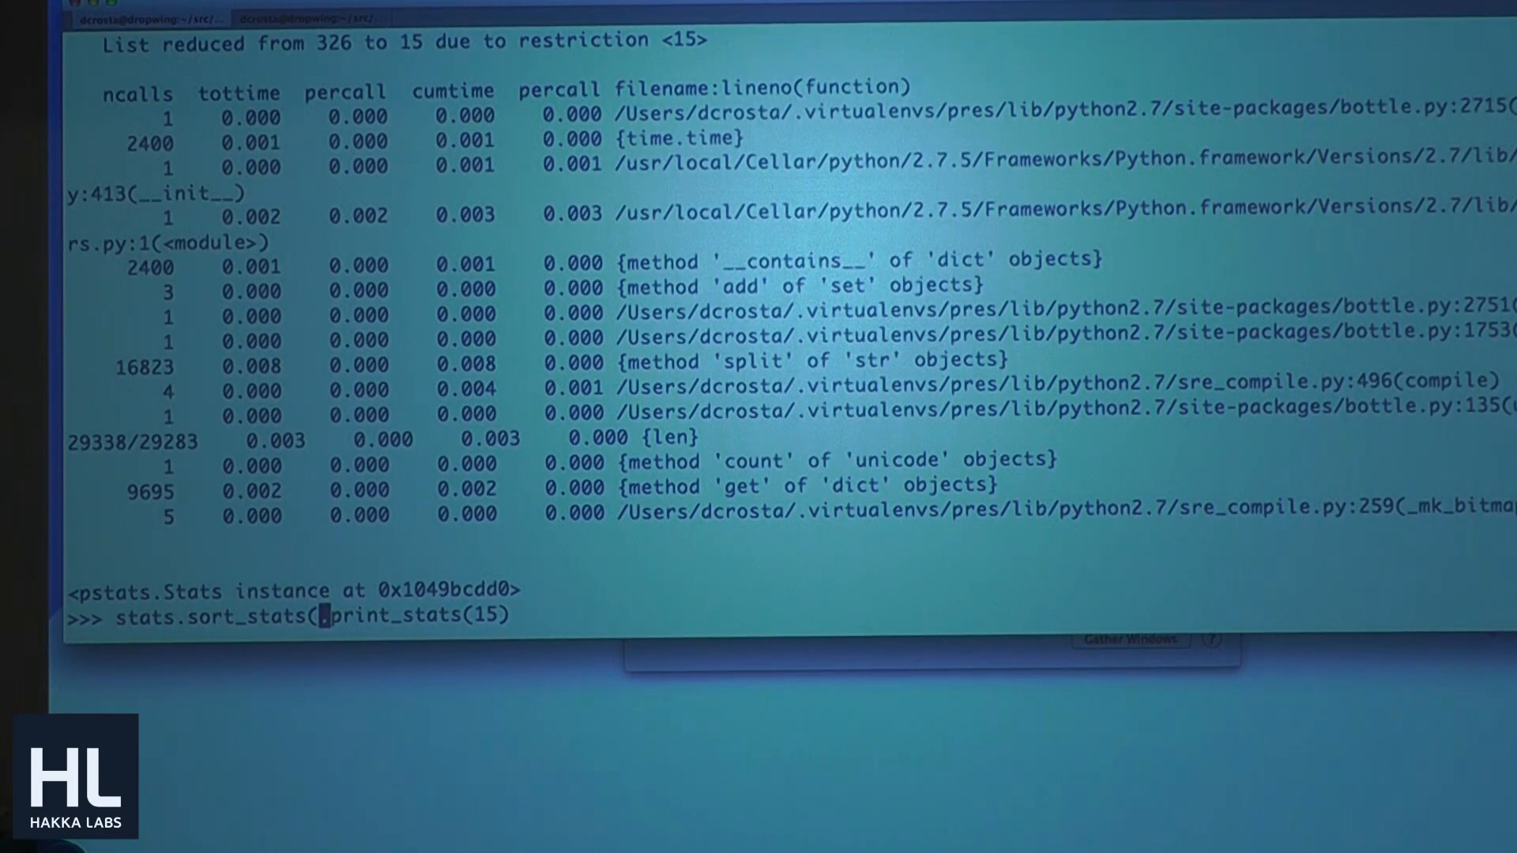
type("\"calls")
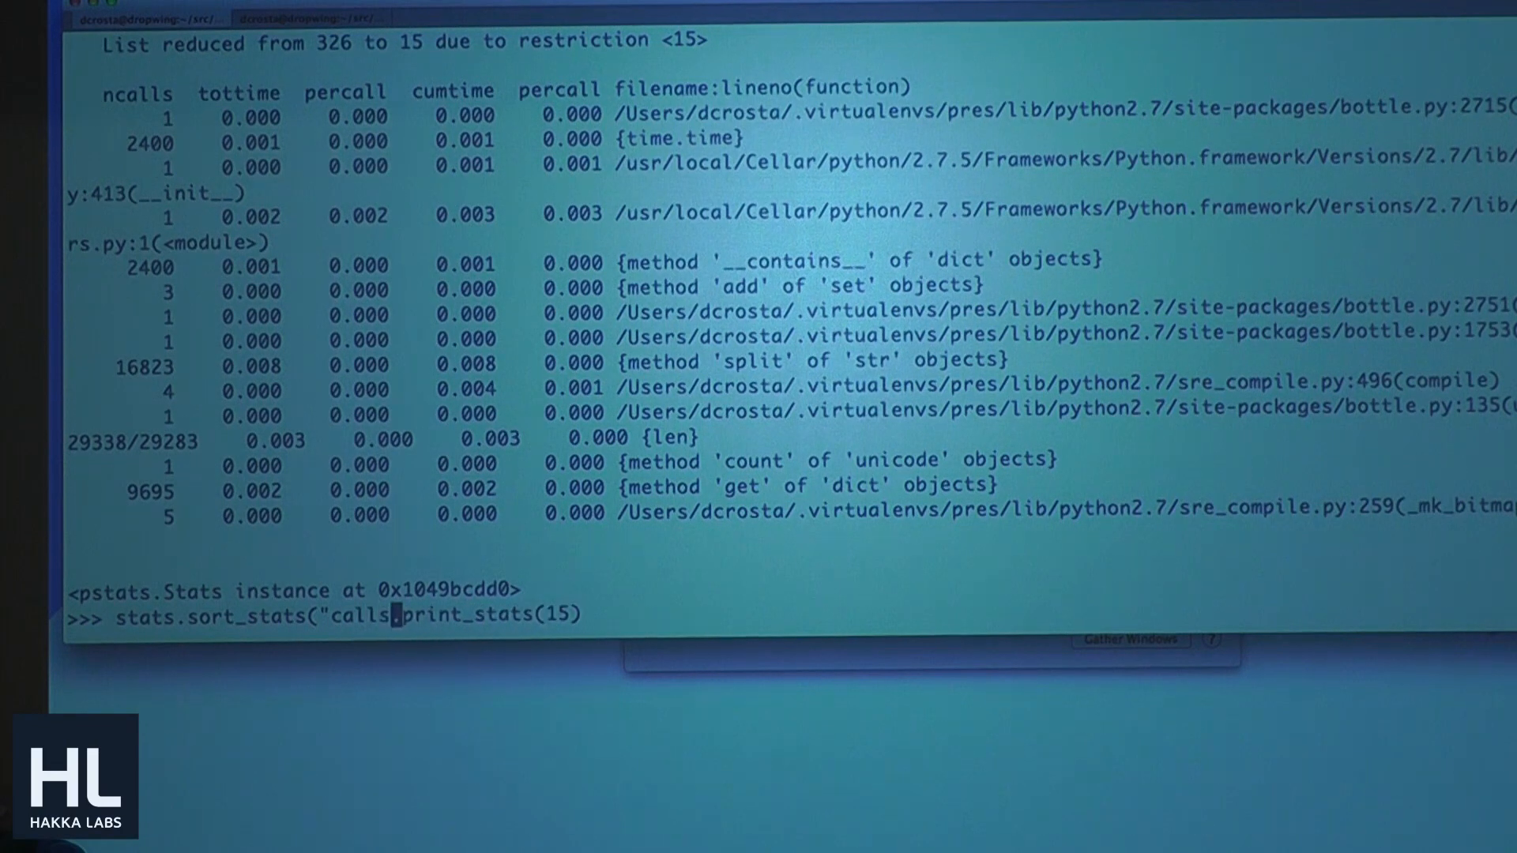
type("\")")
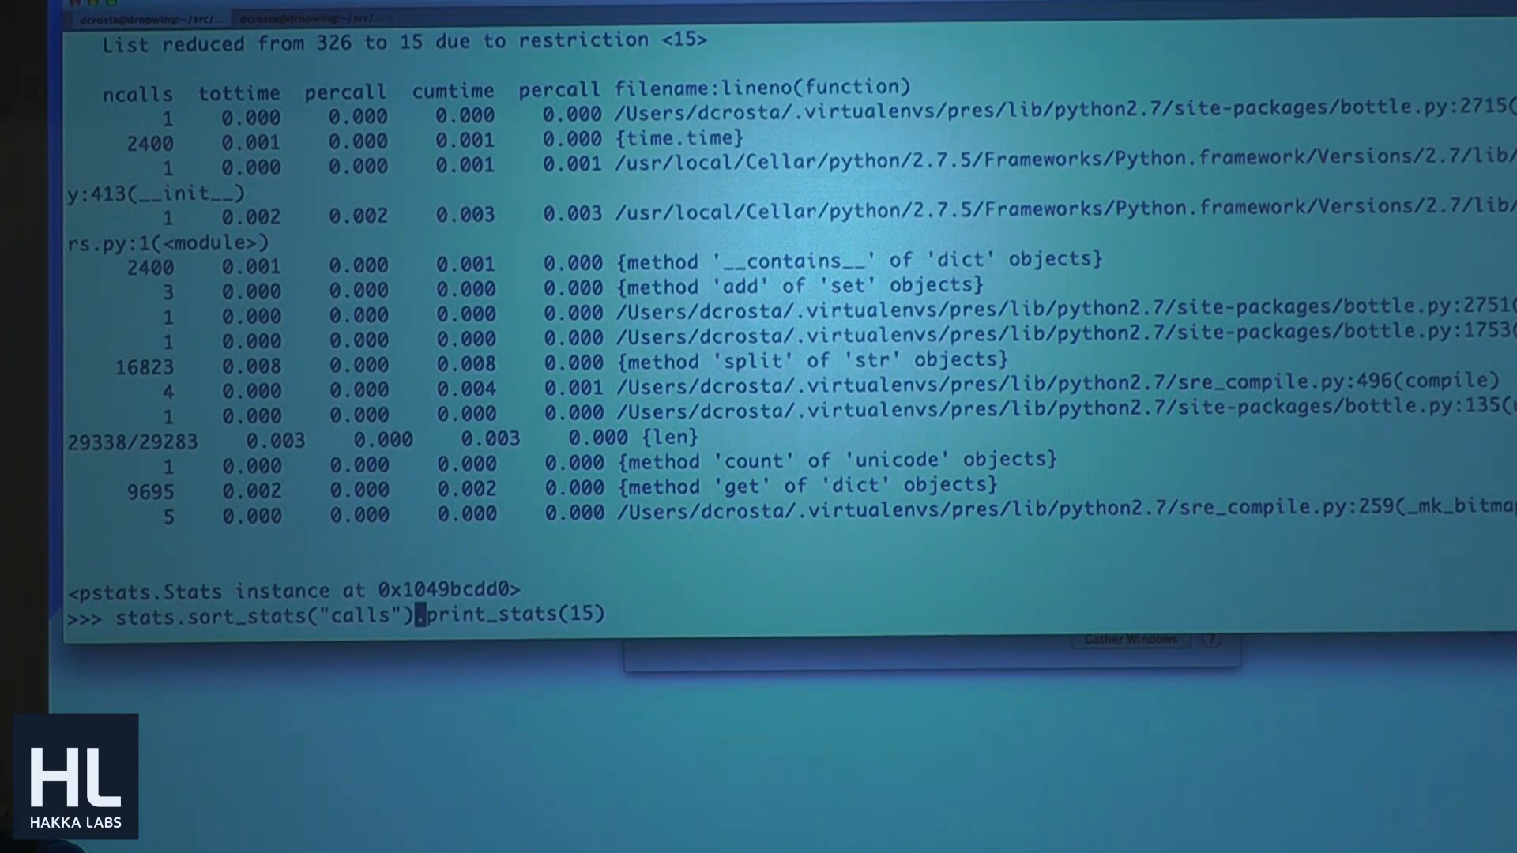
key("Return")
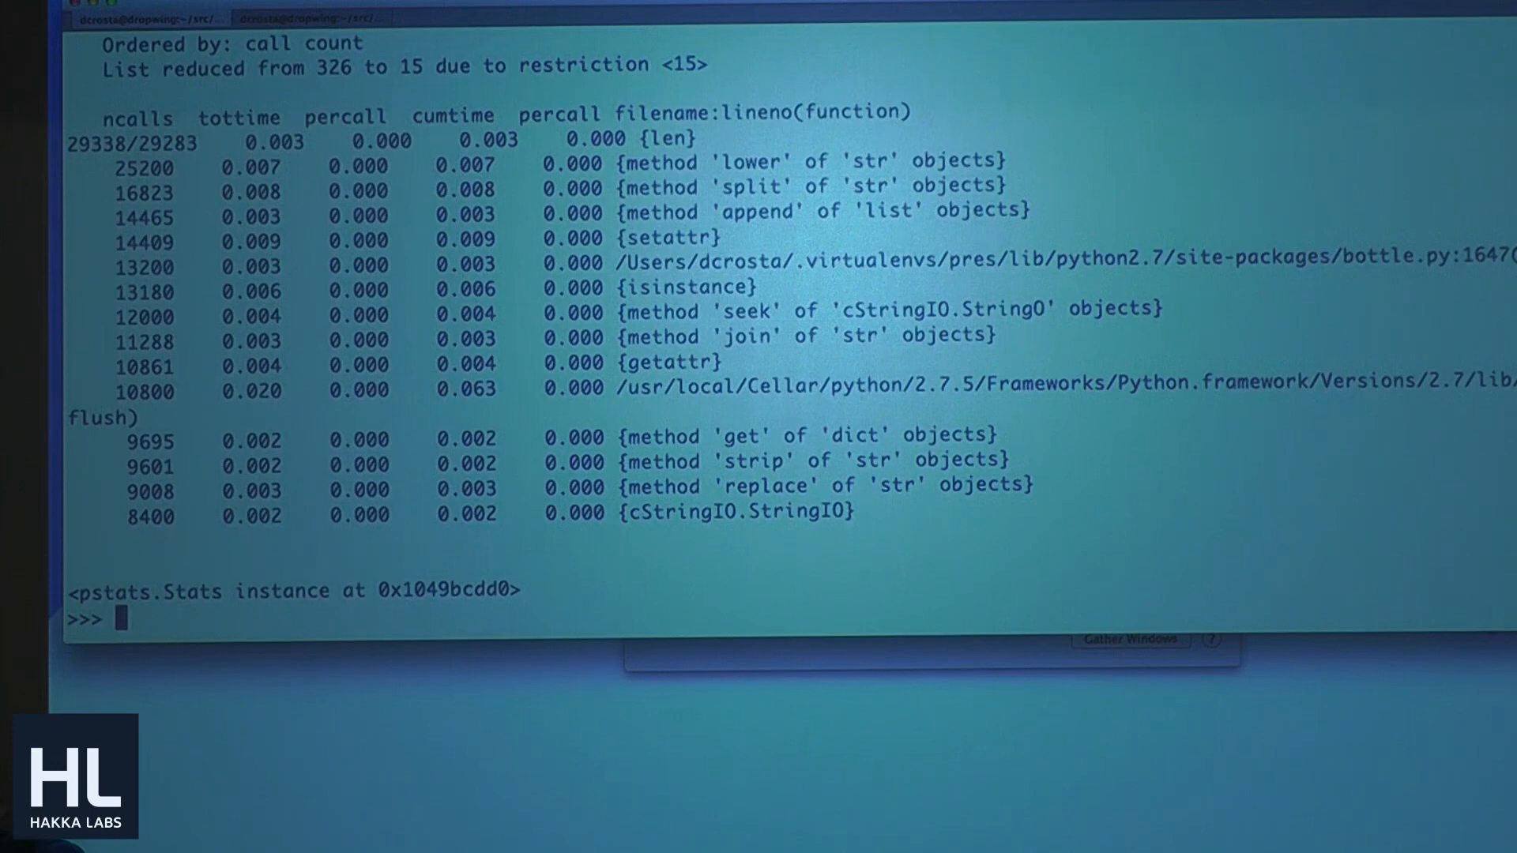
type("stats.sort_stats(\"calls\").print_stats(15)")
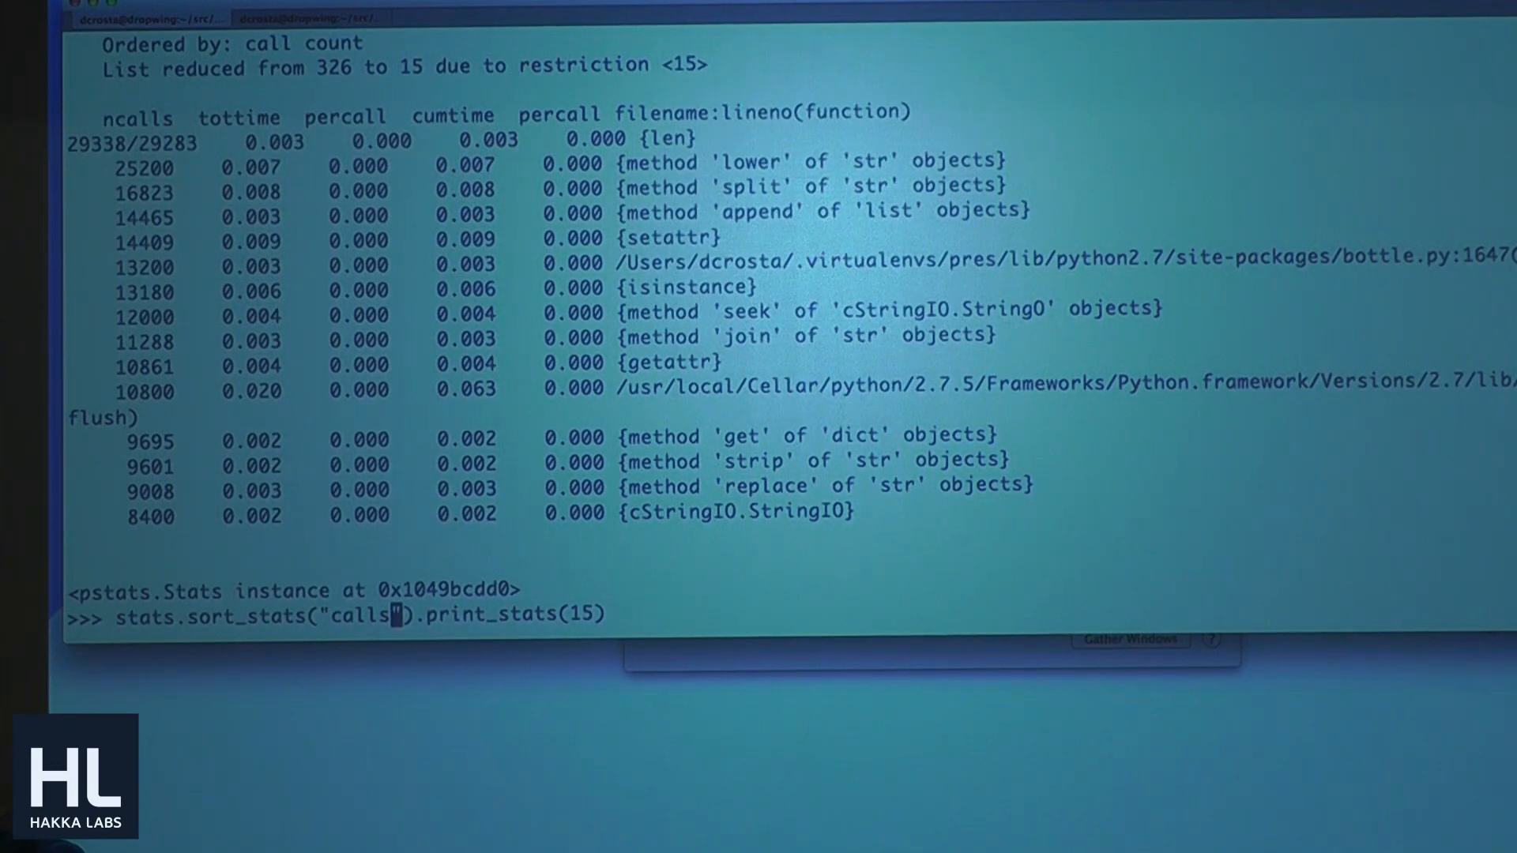
Step: Add "pc" as a second sort key after "calls" and reprint the 15 entries
key("right")
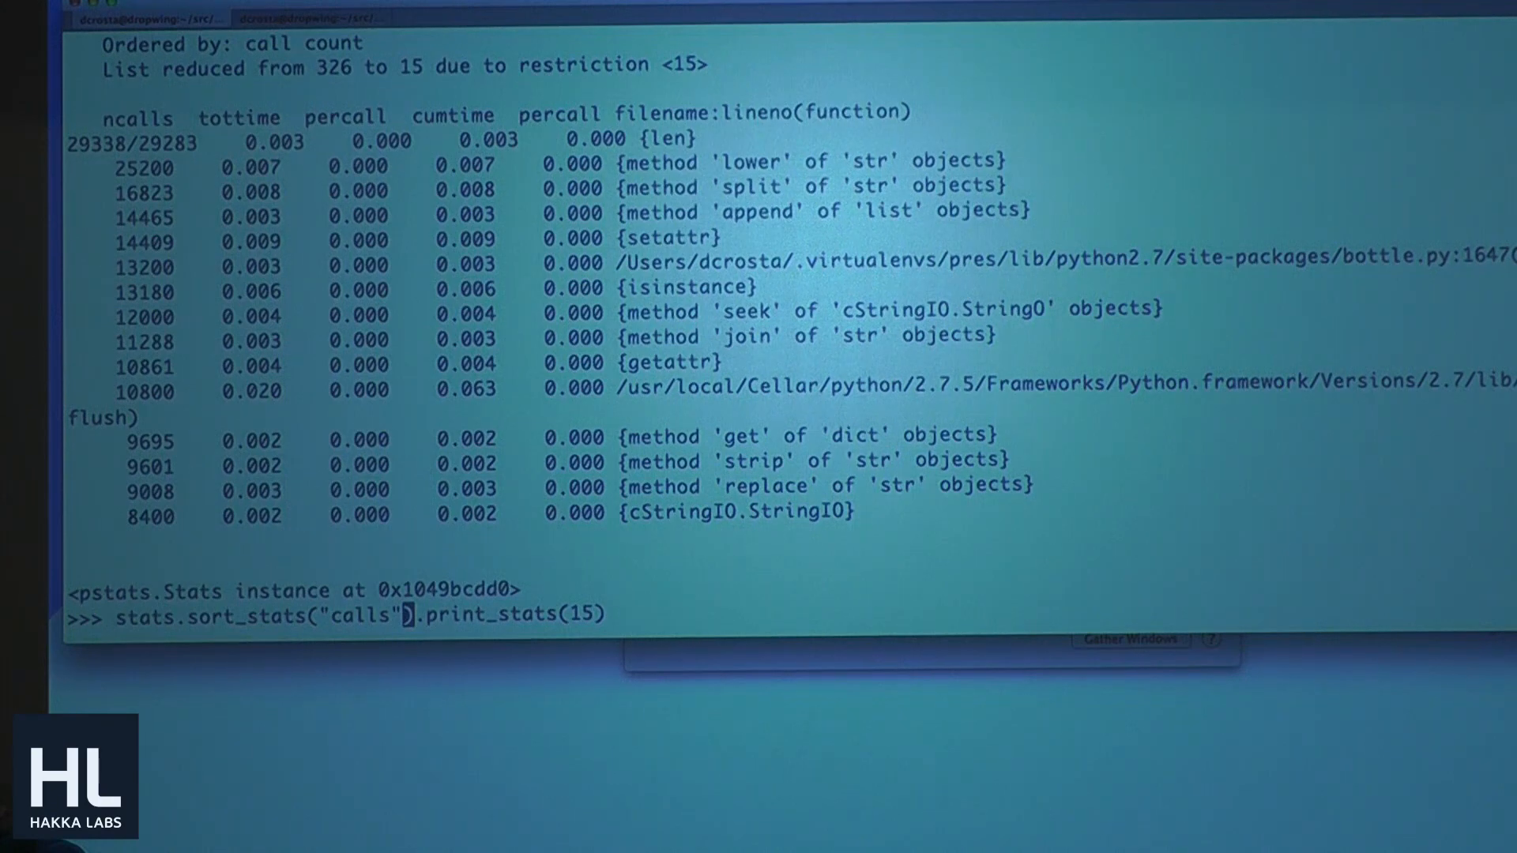
type(",")
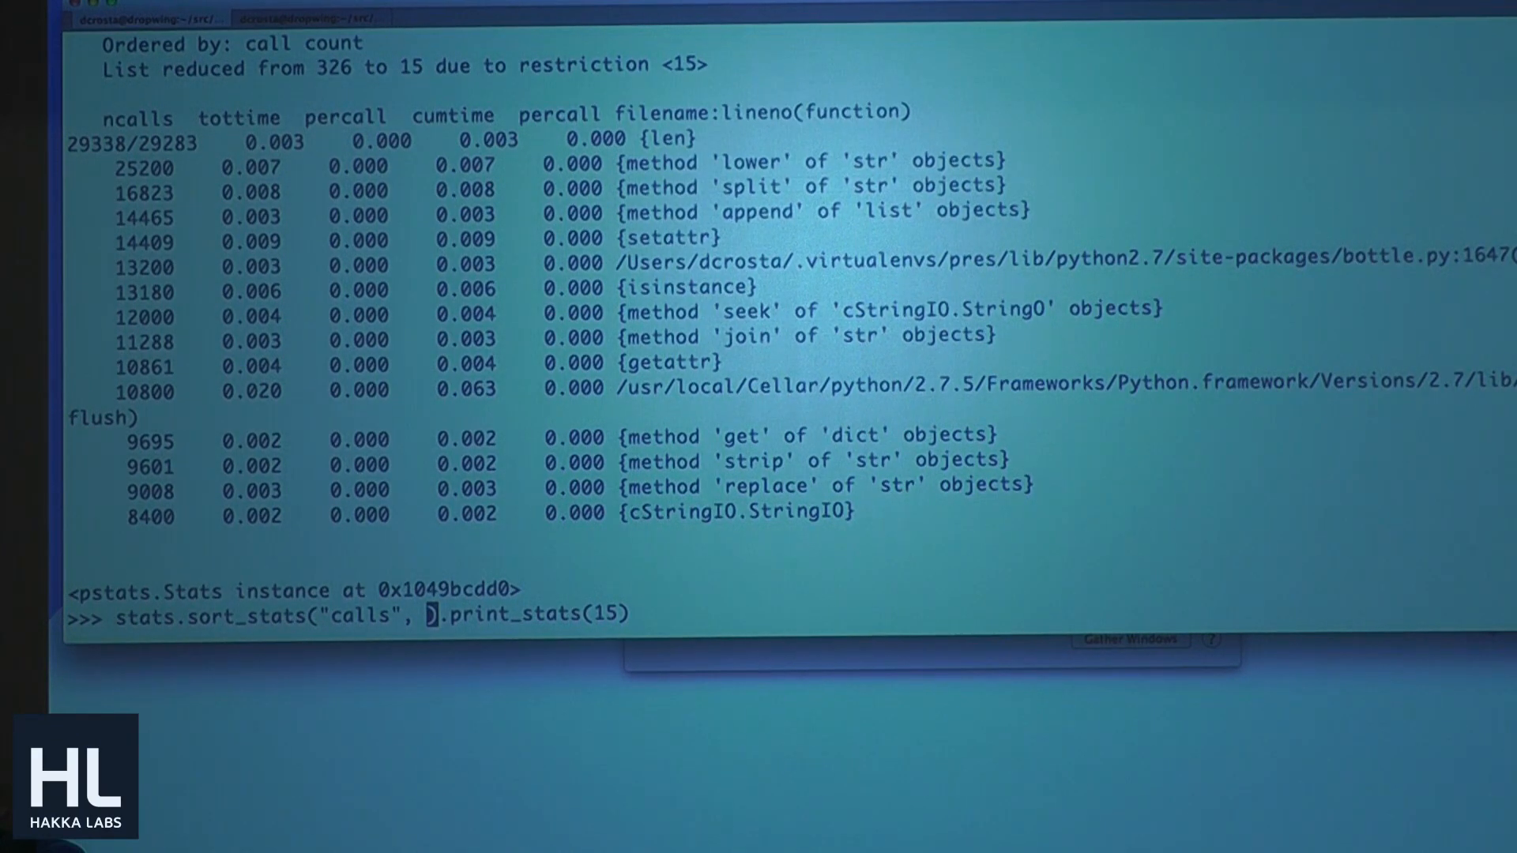
type("cu")
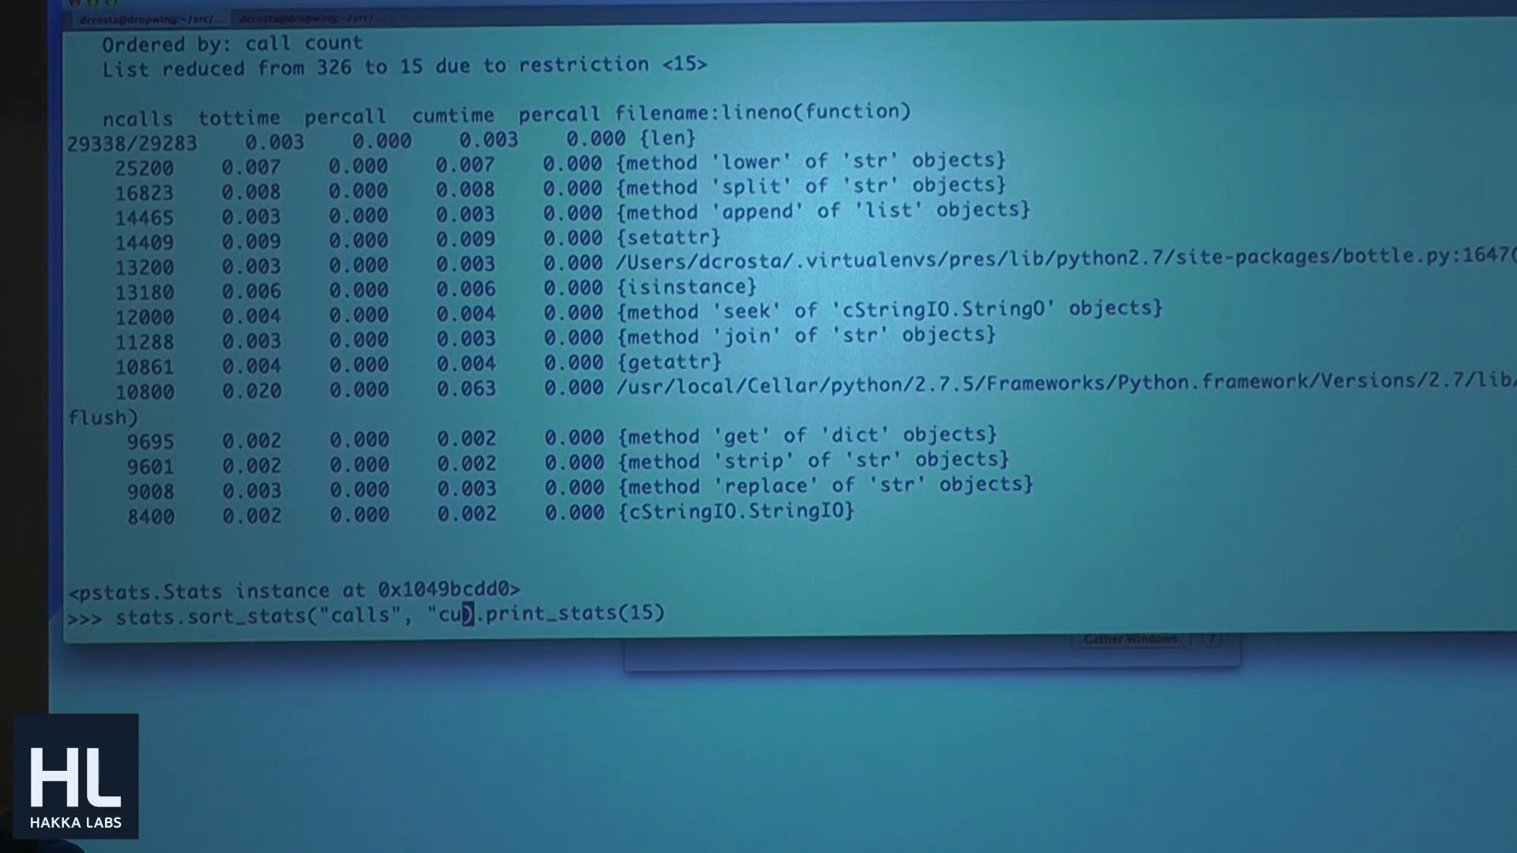
key("BackSpace")
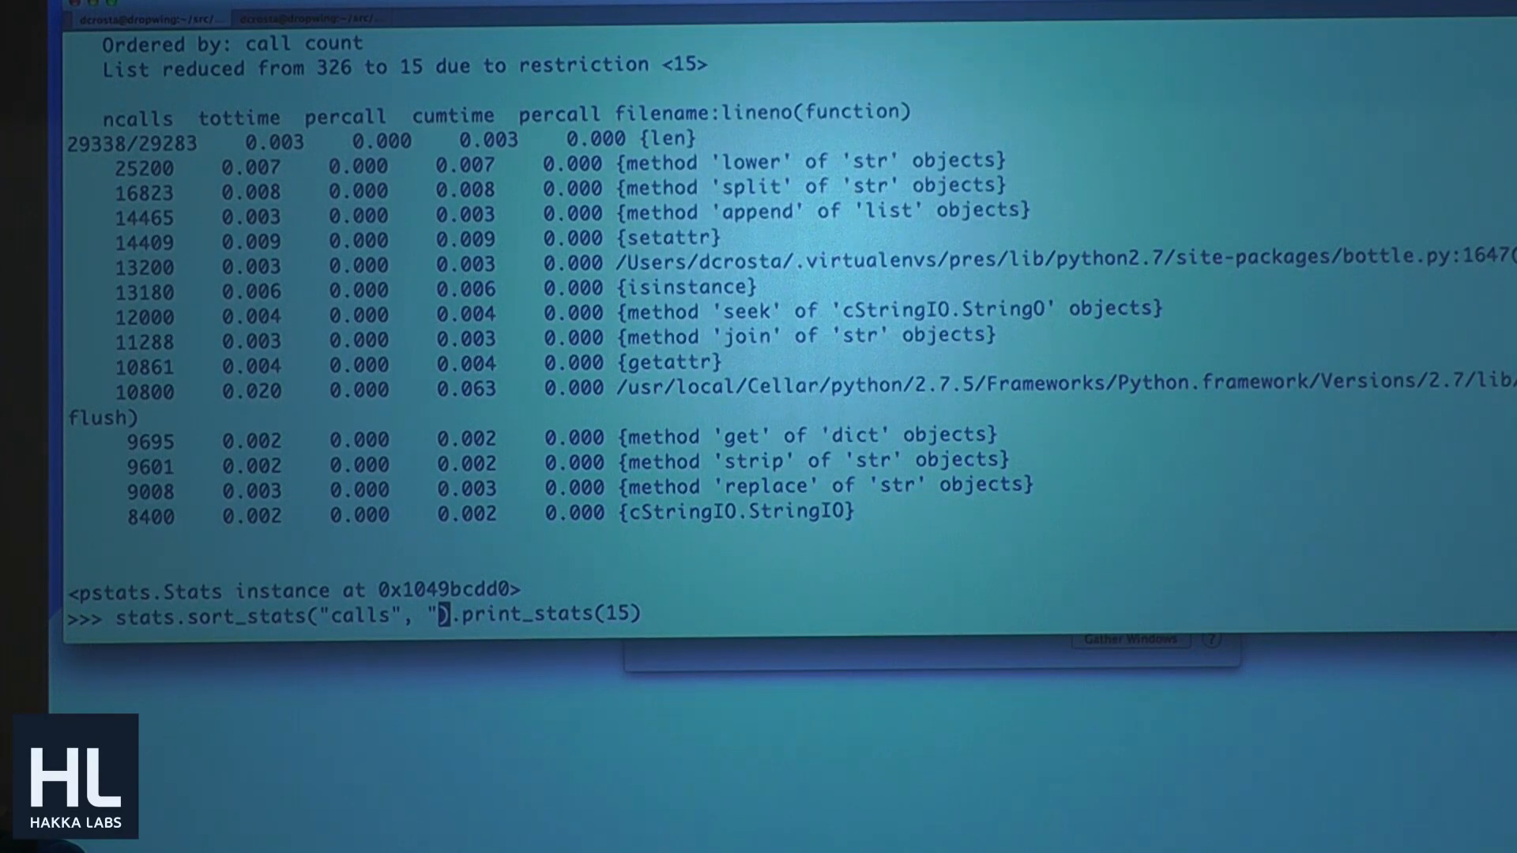
type("p")
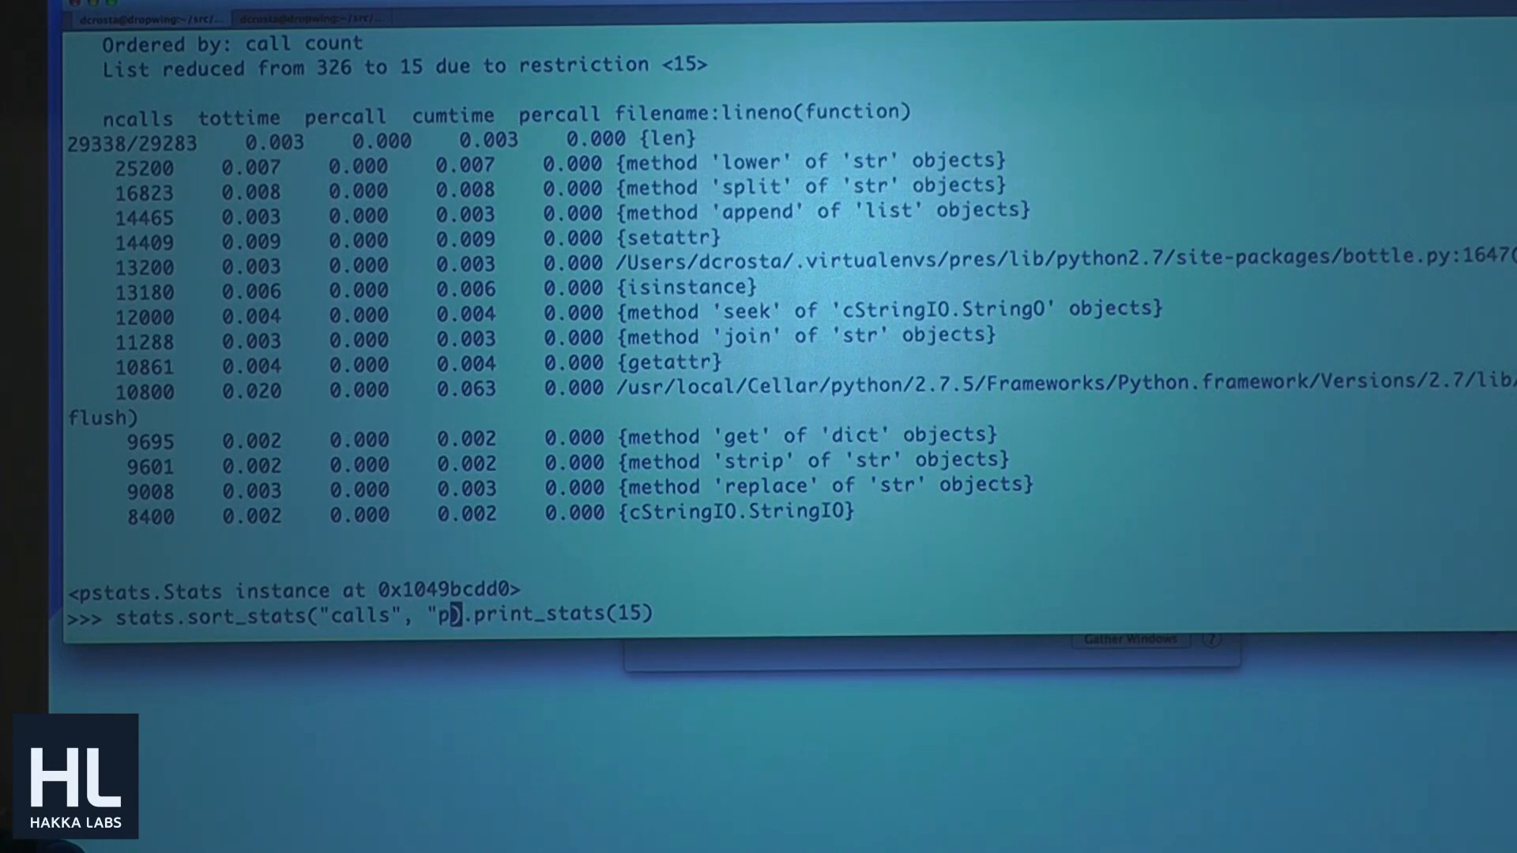
type("c\"")
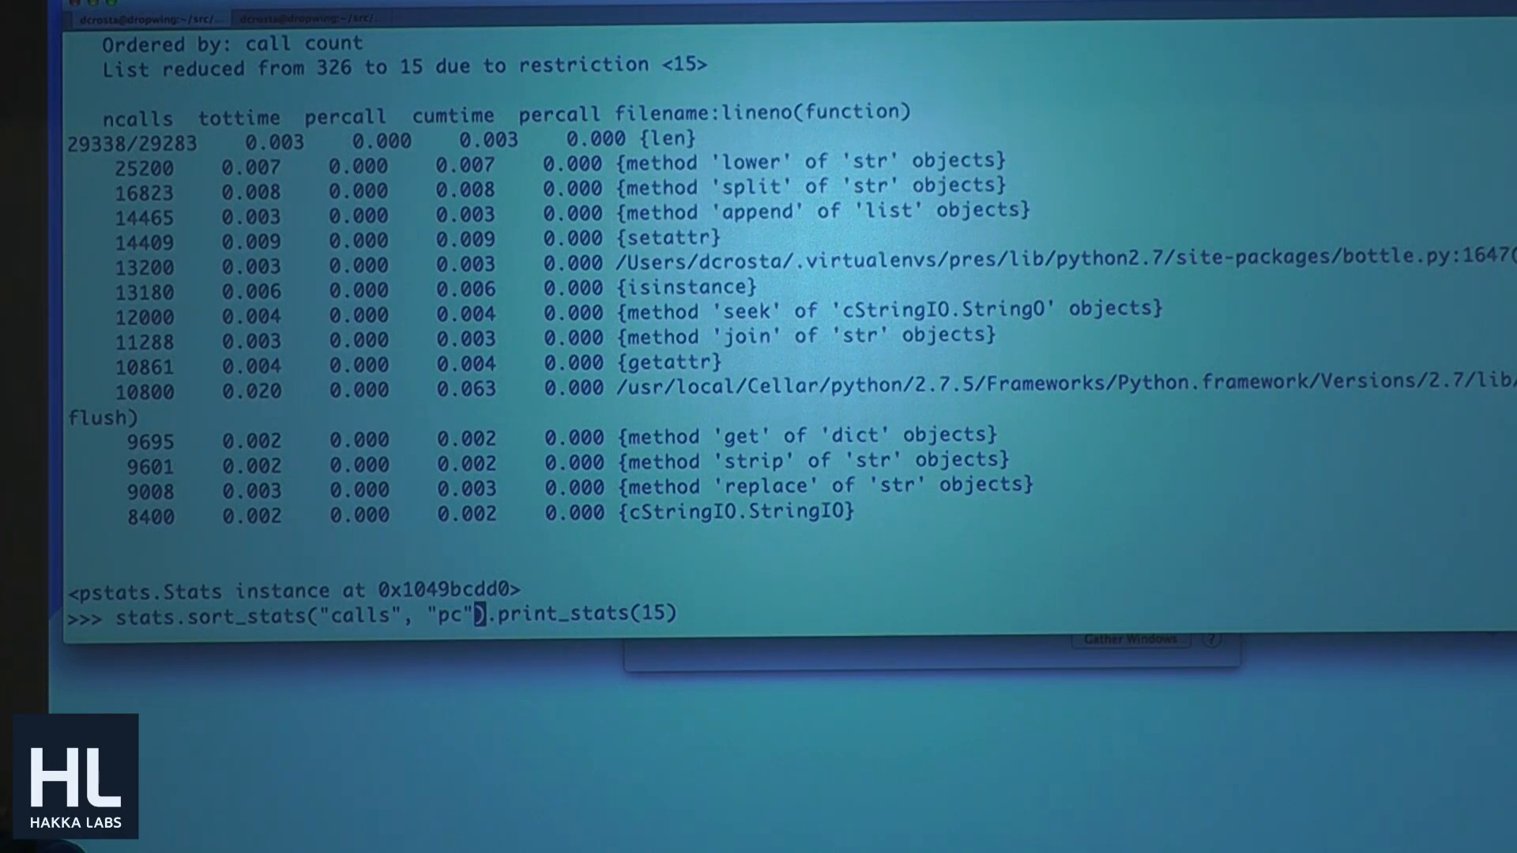
key("Return")
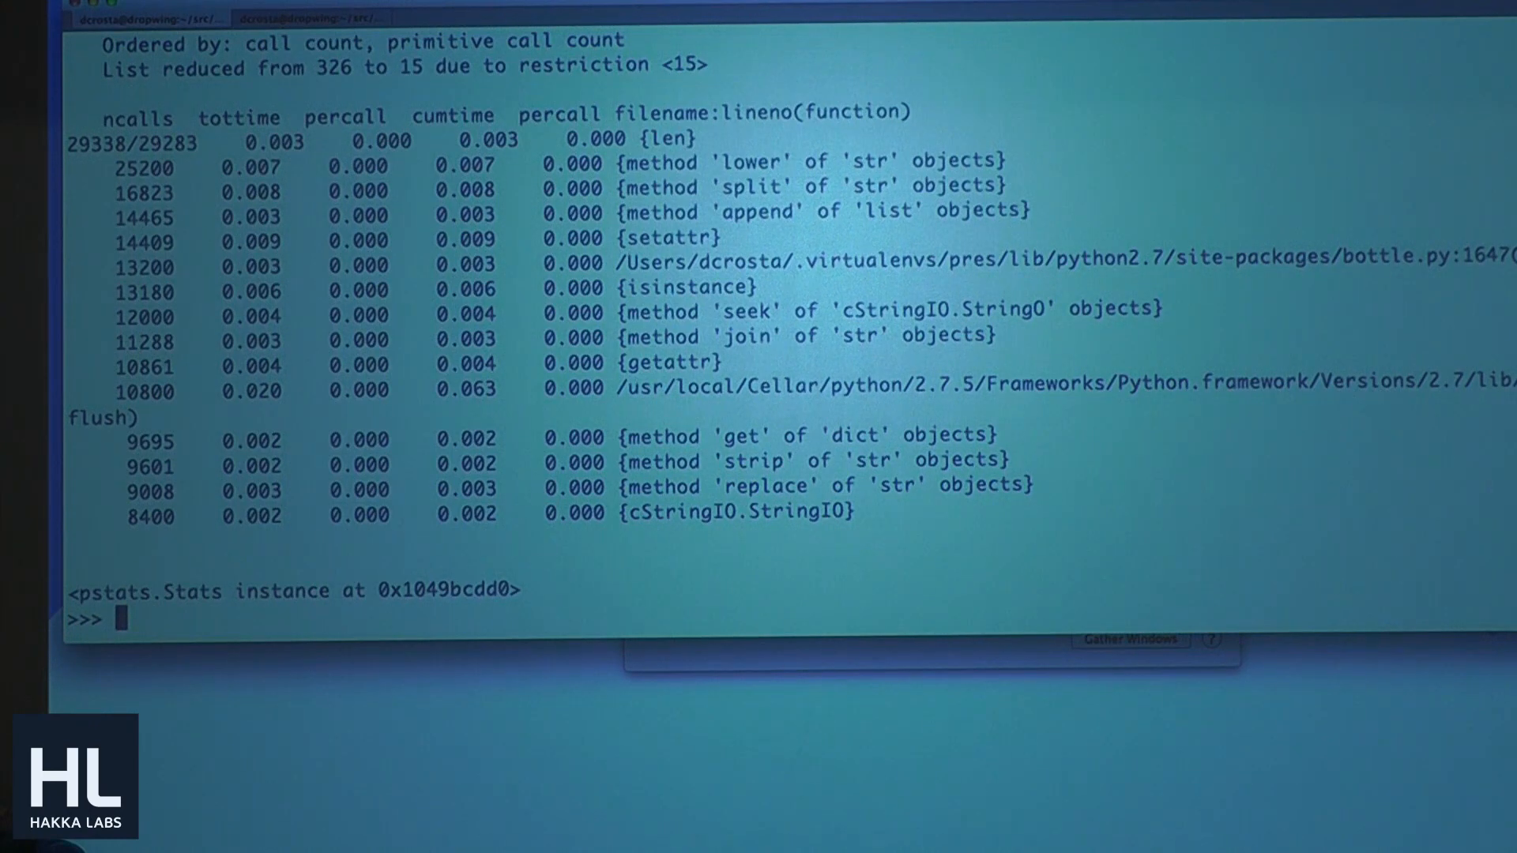
Step: Add an "app.py" filter to print_stats, leaving only hello with 1200 calls
type("stats.sort_stats(\"calls\", \"pc\").print_stats(15)")
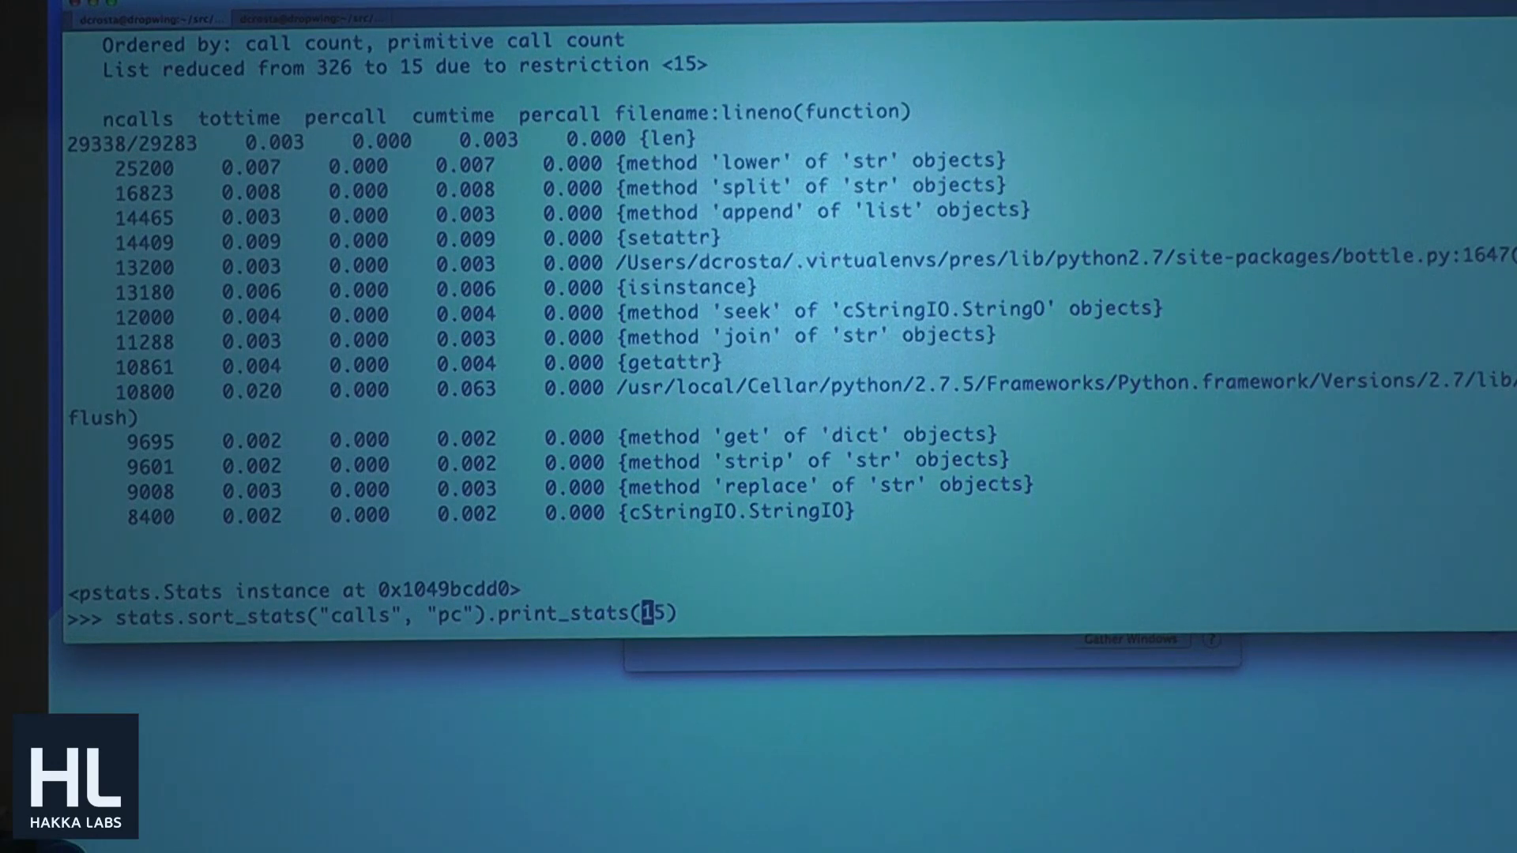
type("ap")
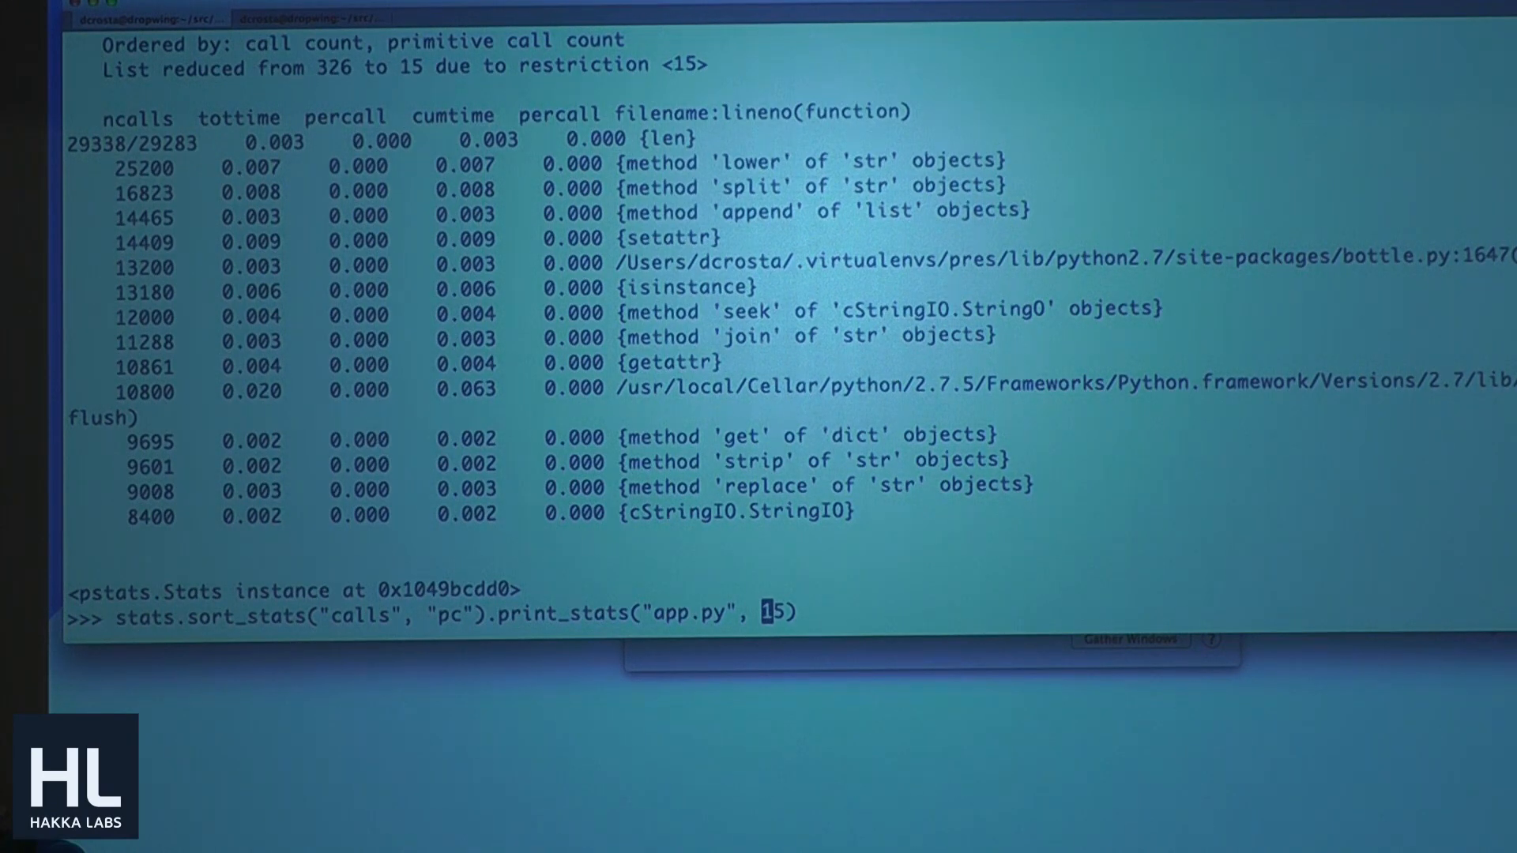
key("Return")
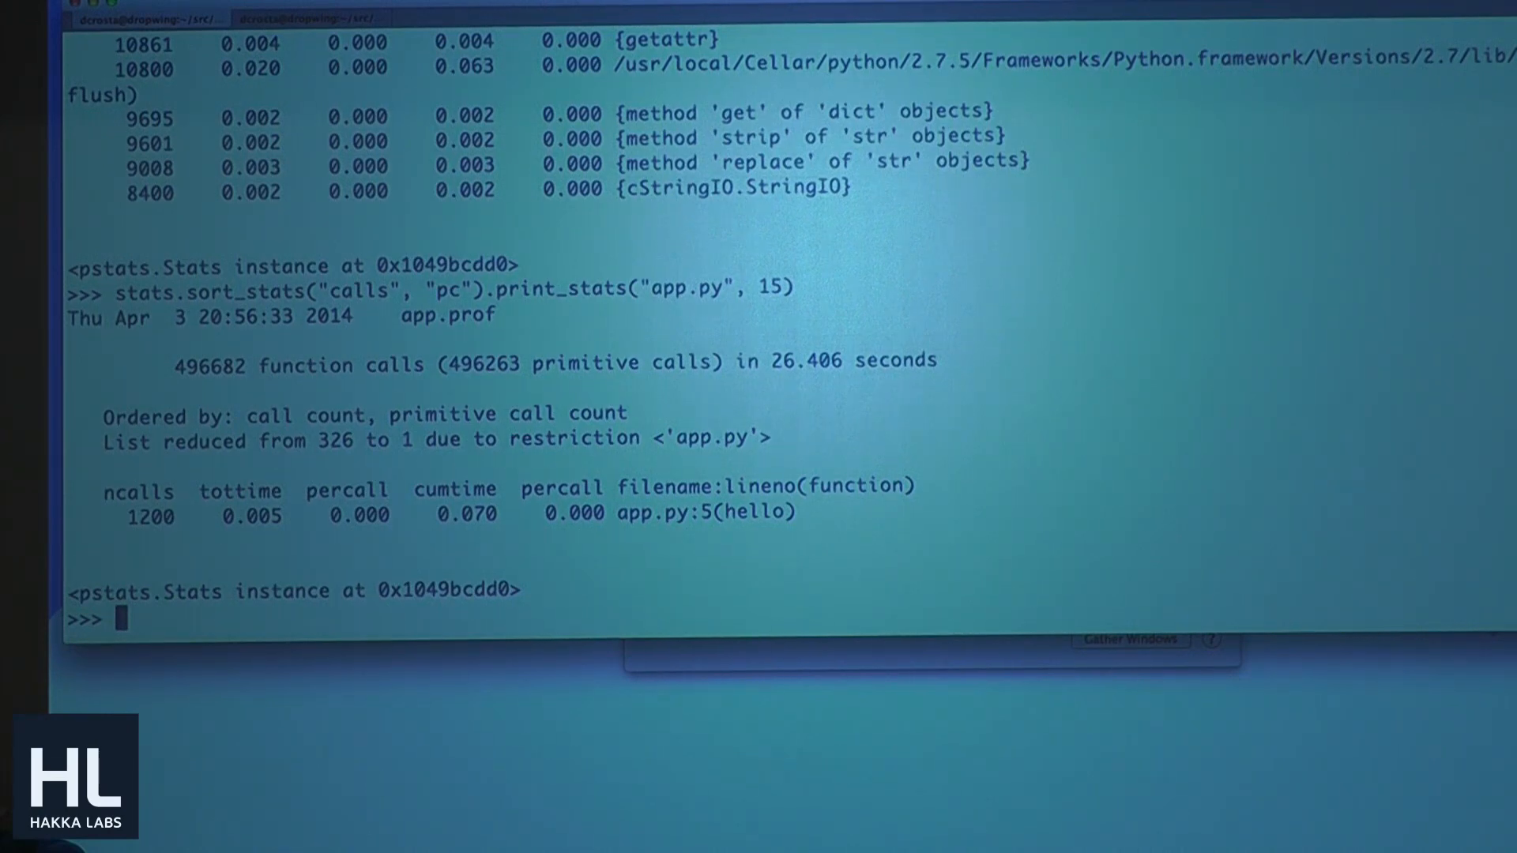
Step: Replace the "app.py" filter with "{" to show 15 of 86 built-in entries
key("Up")
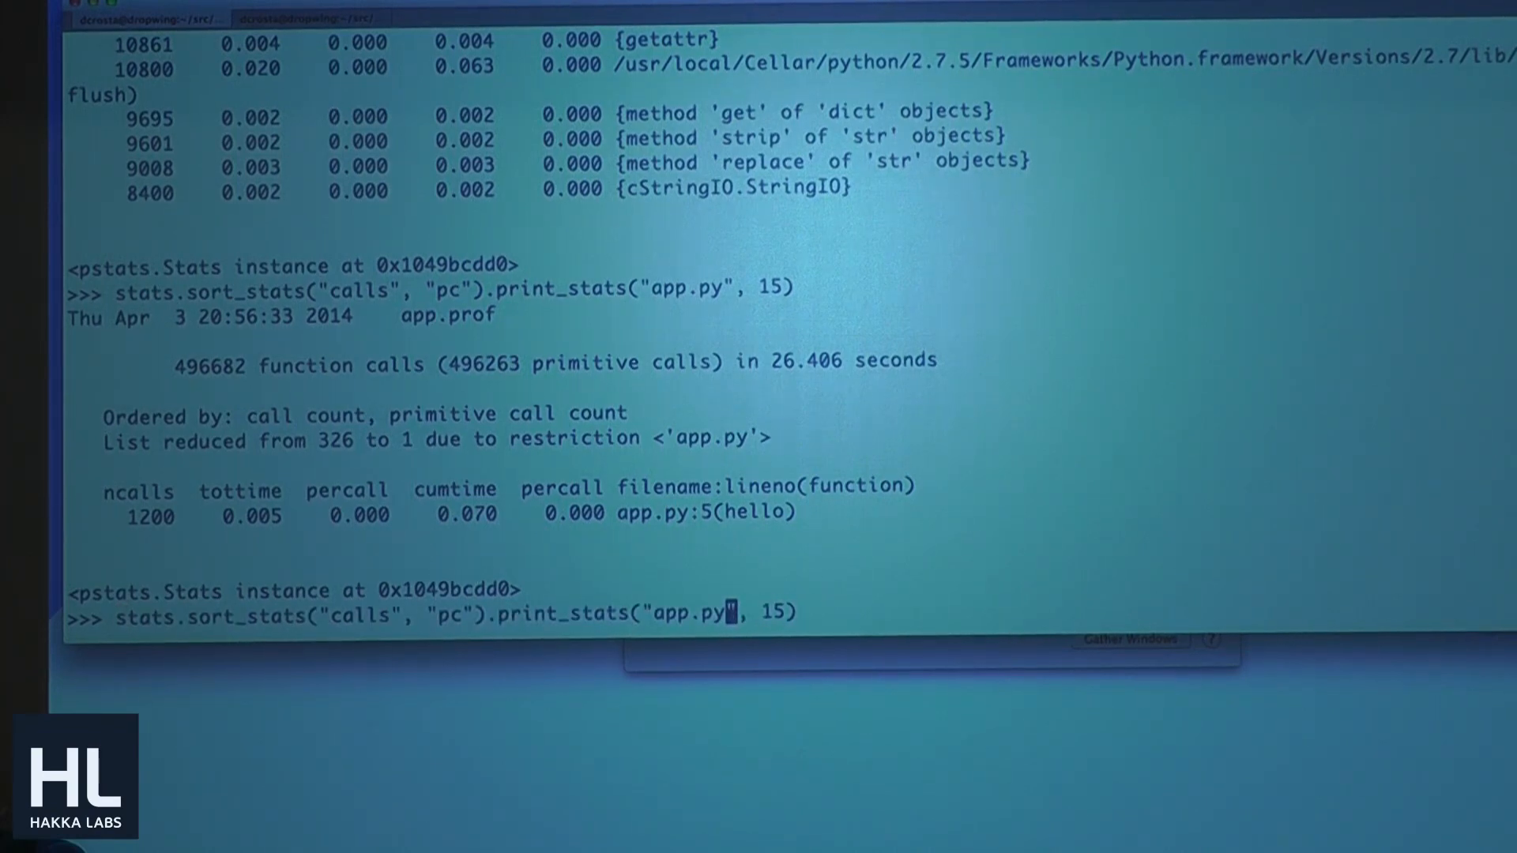
key("Backspace")
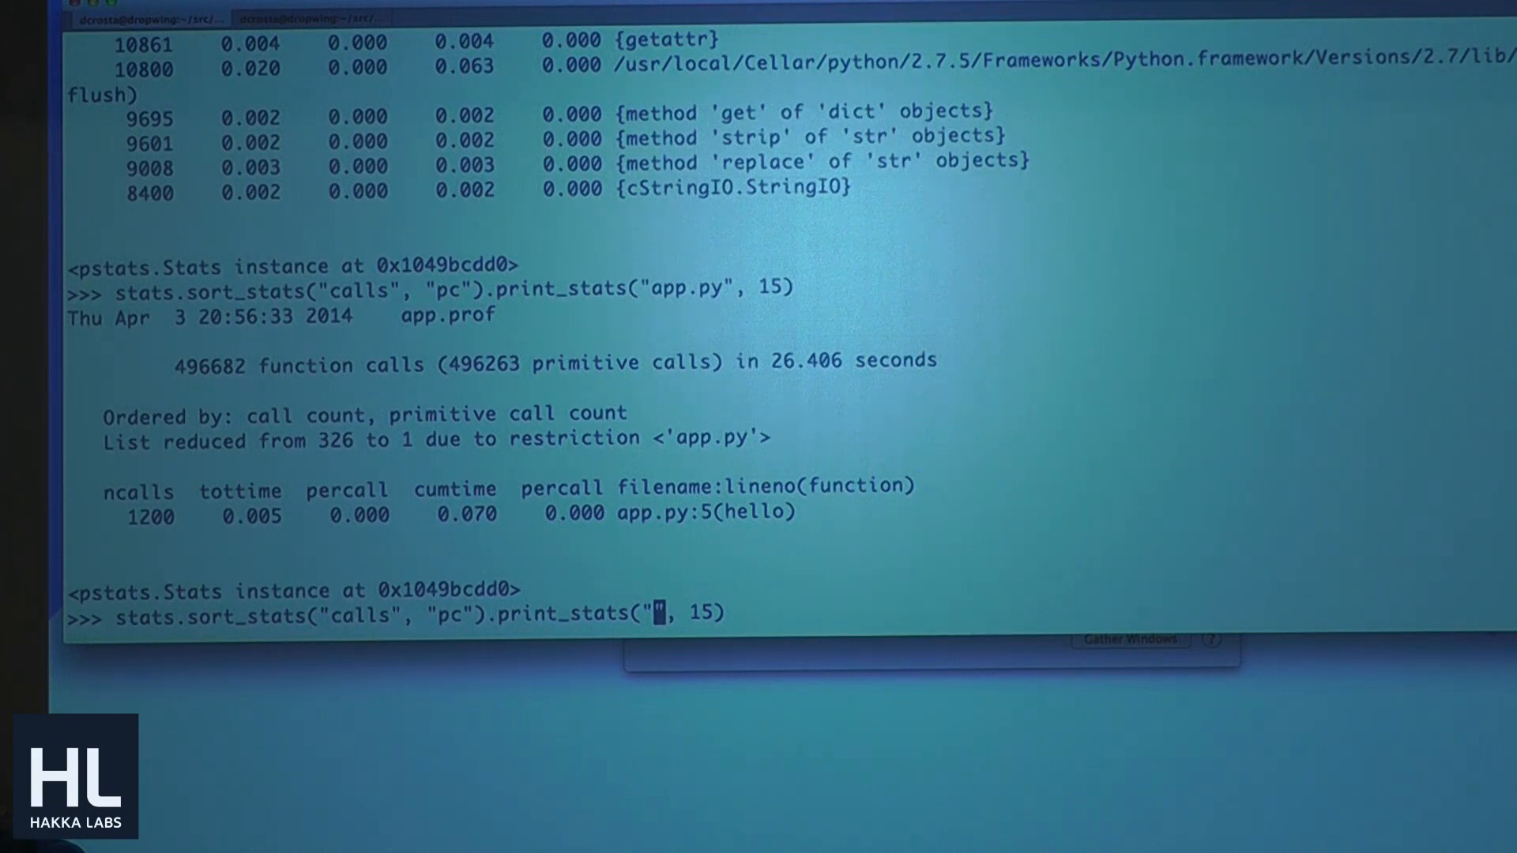
type("{")
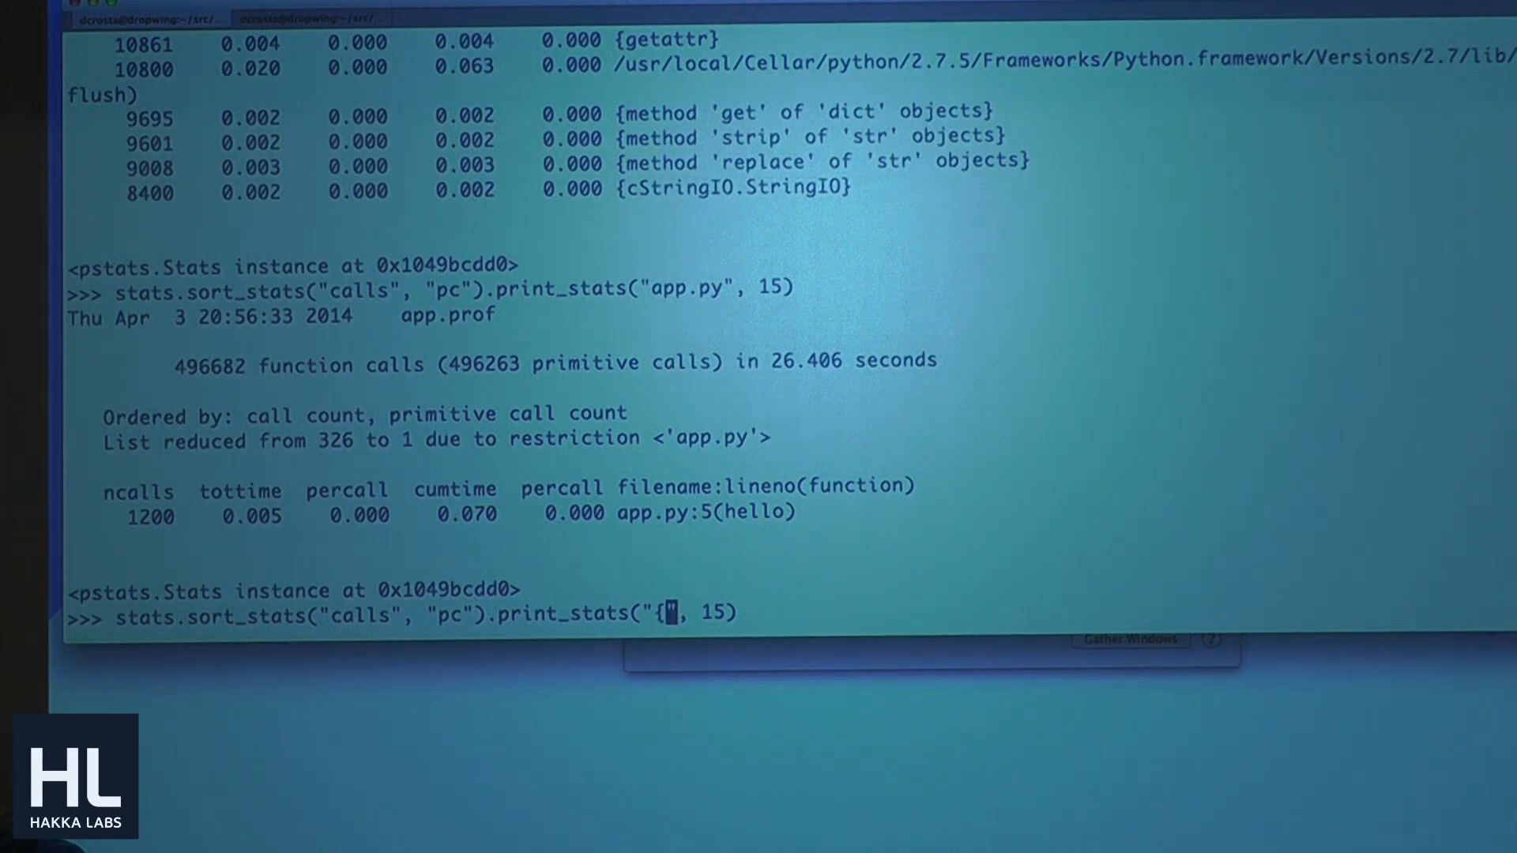
type("\"")
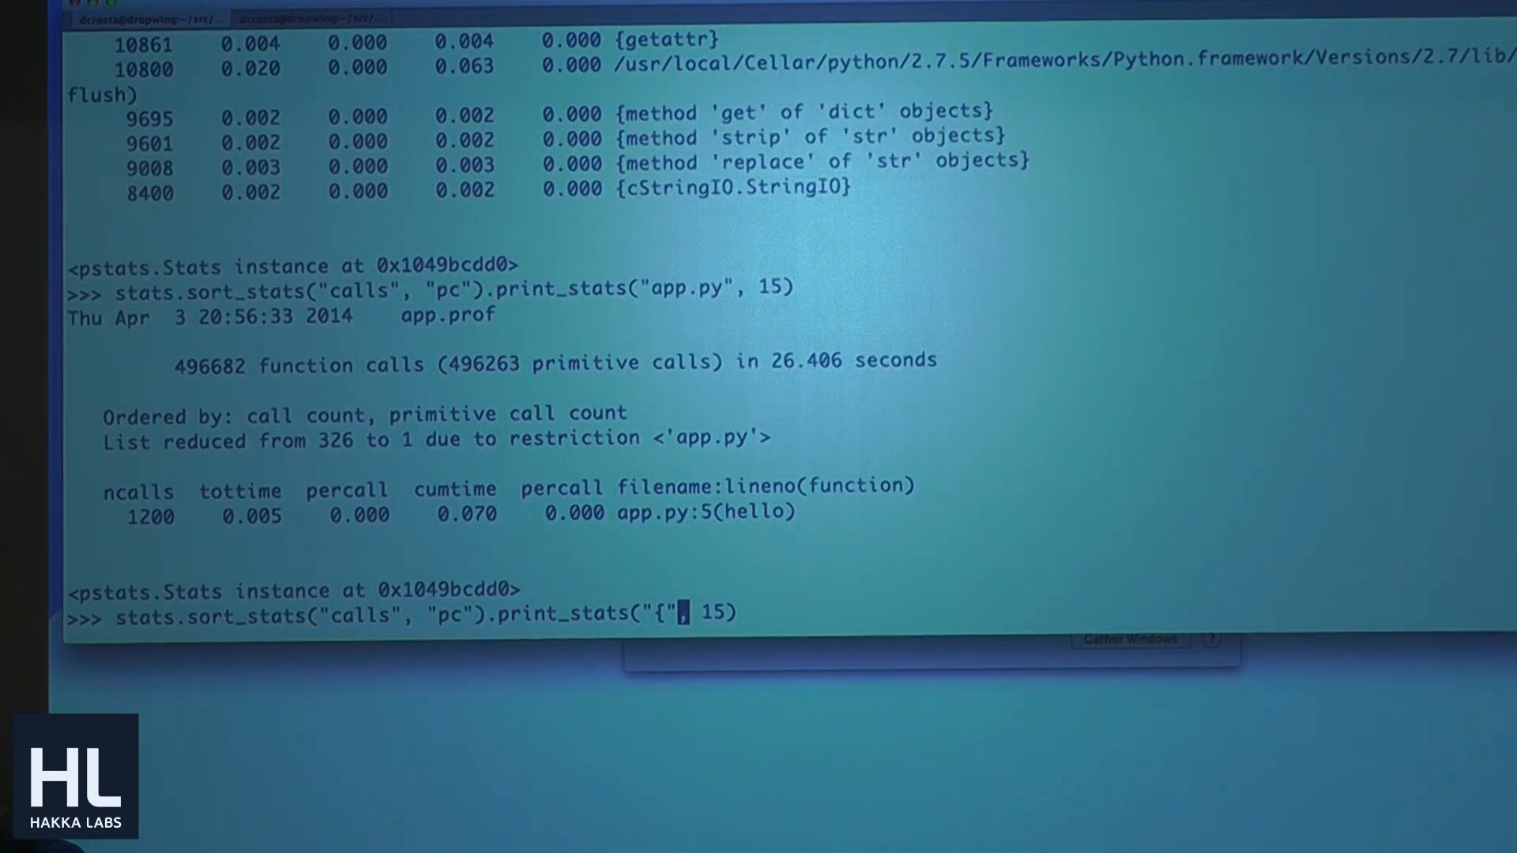
key("Return")
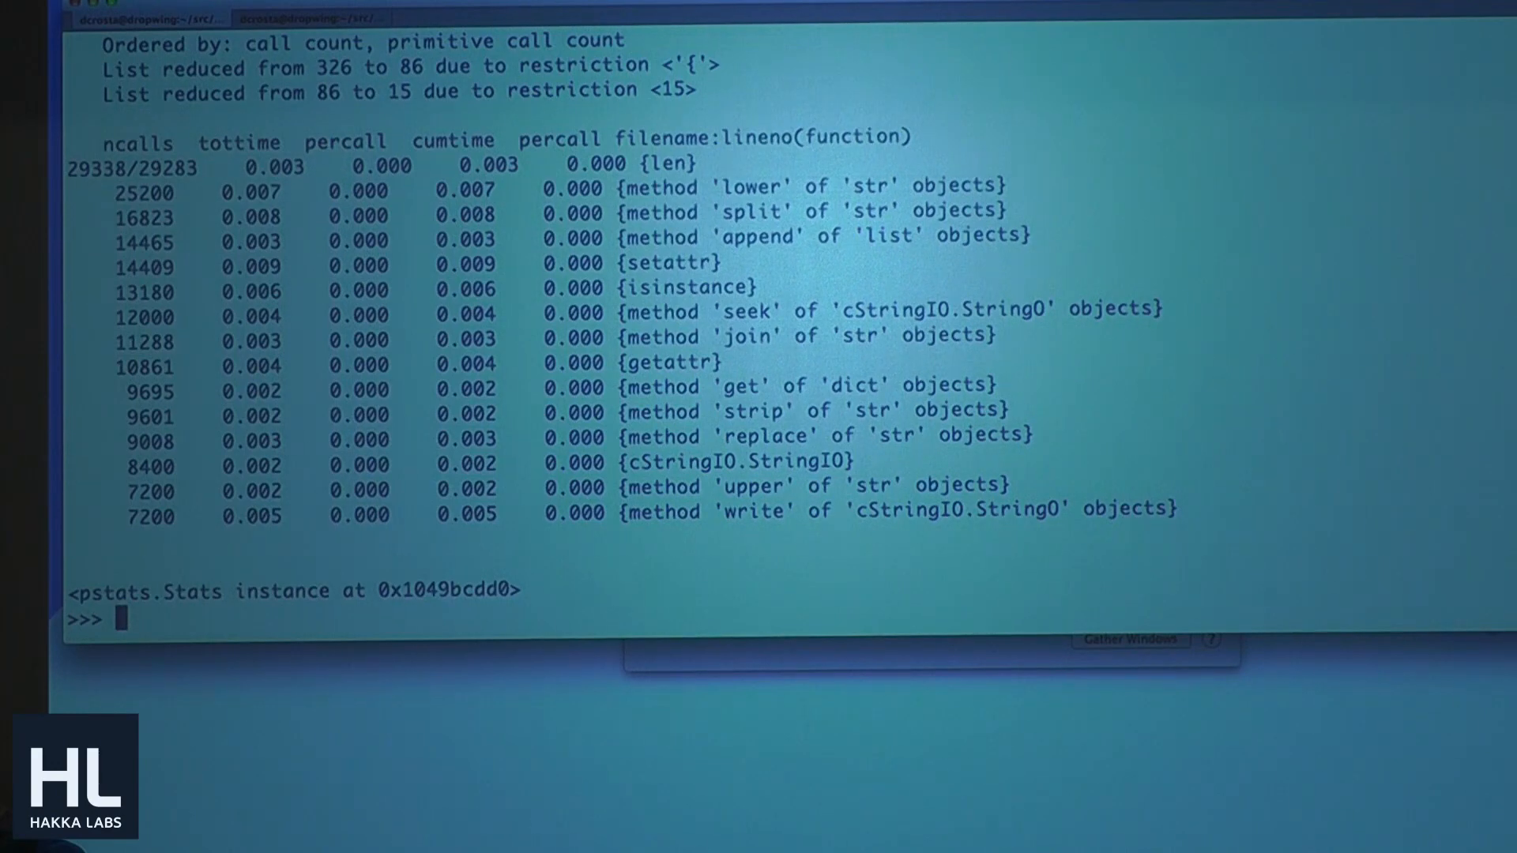
Step: Swap print_stats for print_callers("{len") and scroll up to the {len} callers header
type("stats.sort_stats(\"calls\", \"pc\").print_stats(\"{\", 15)")
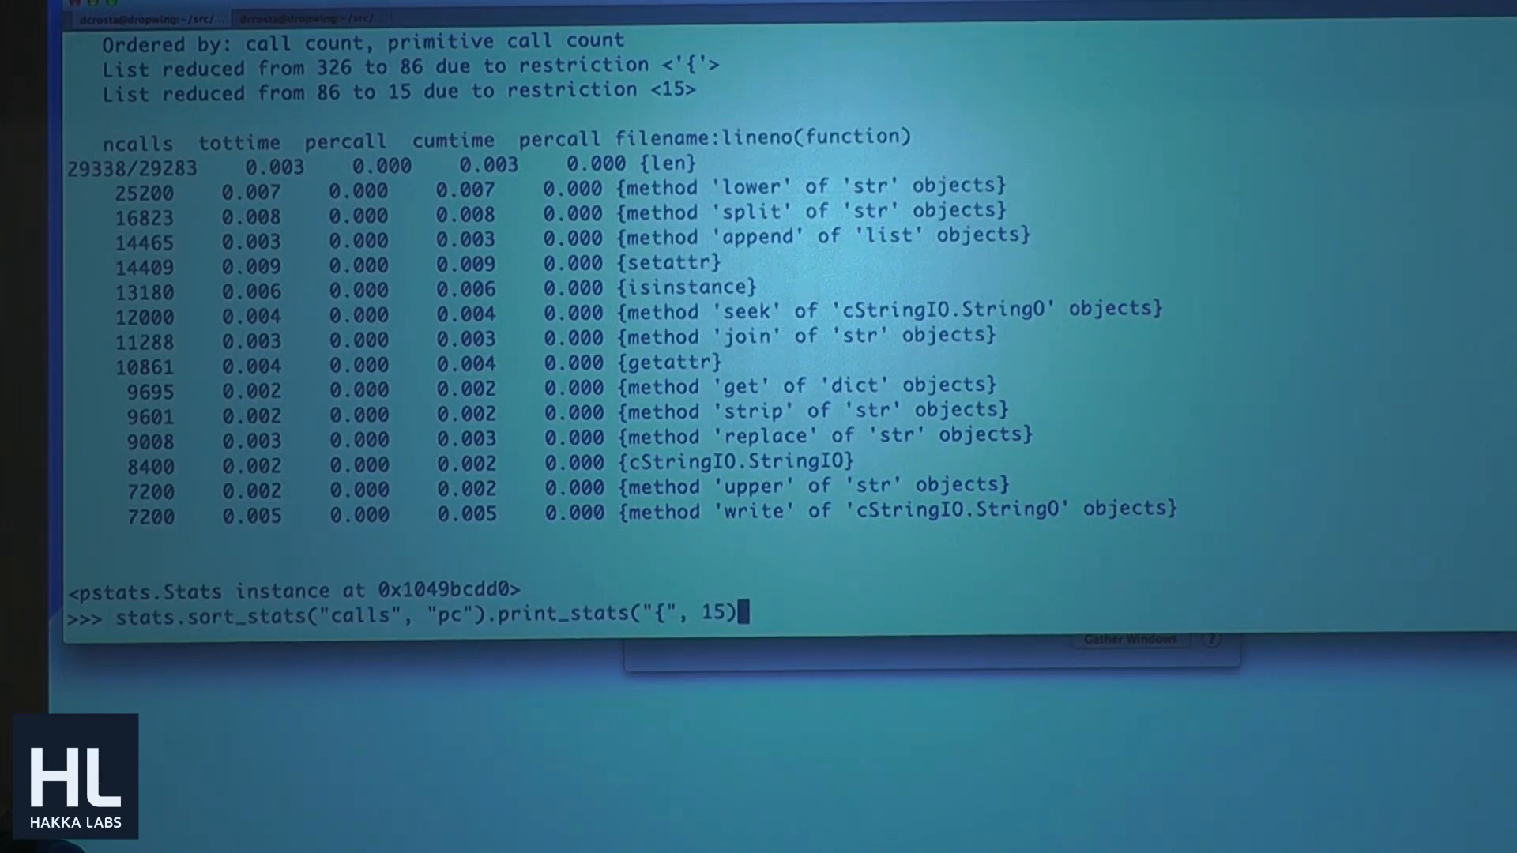
key("Backspace")
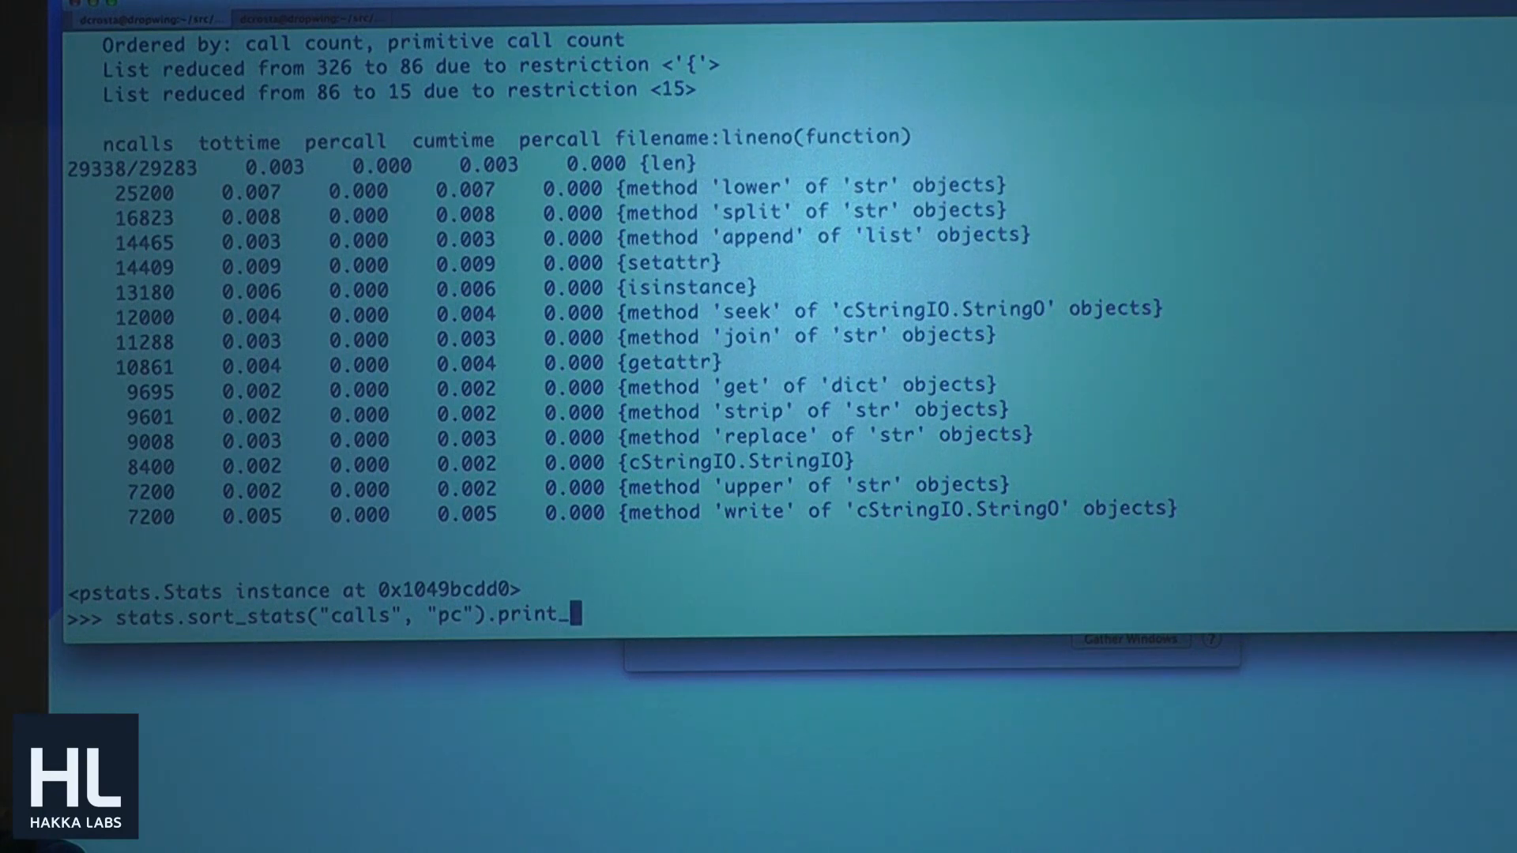
type("call")
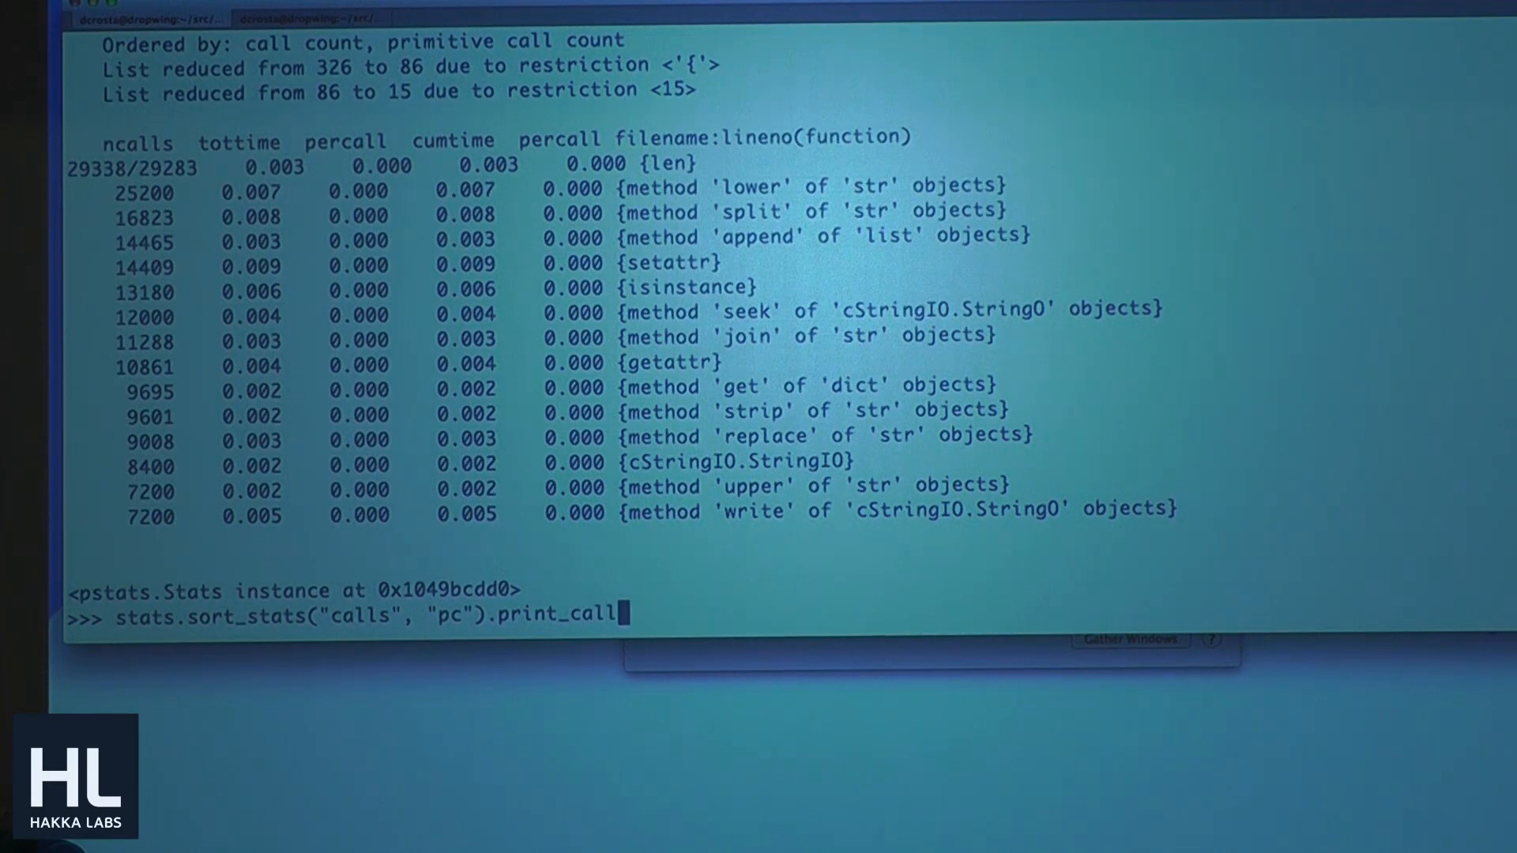
type("ers(")
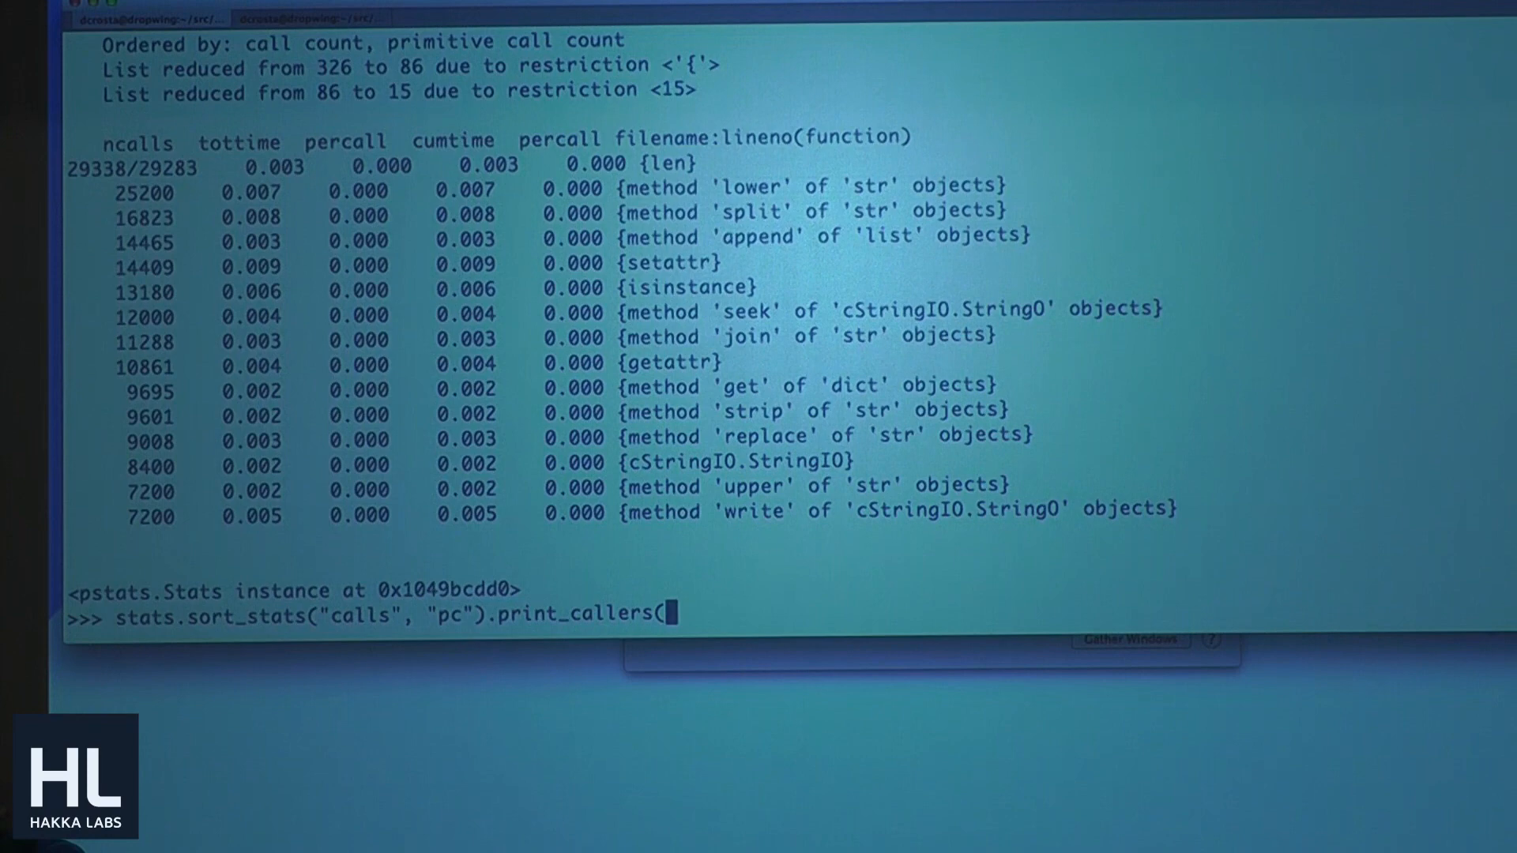
type("\"{l")
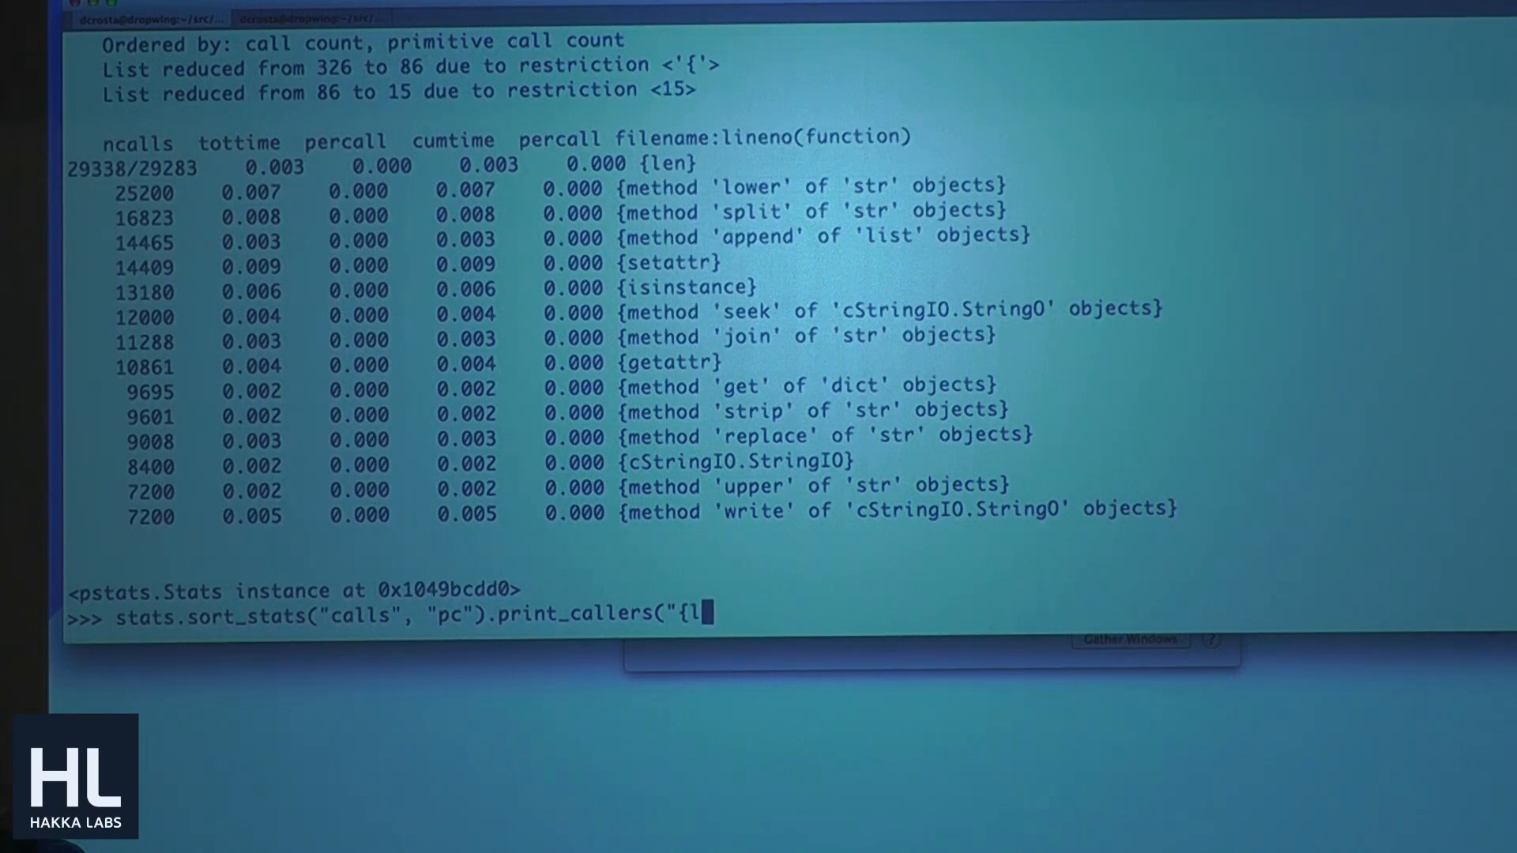
type("en")
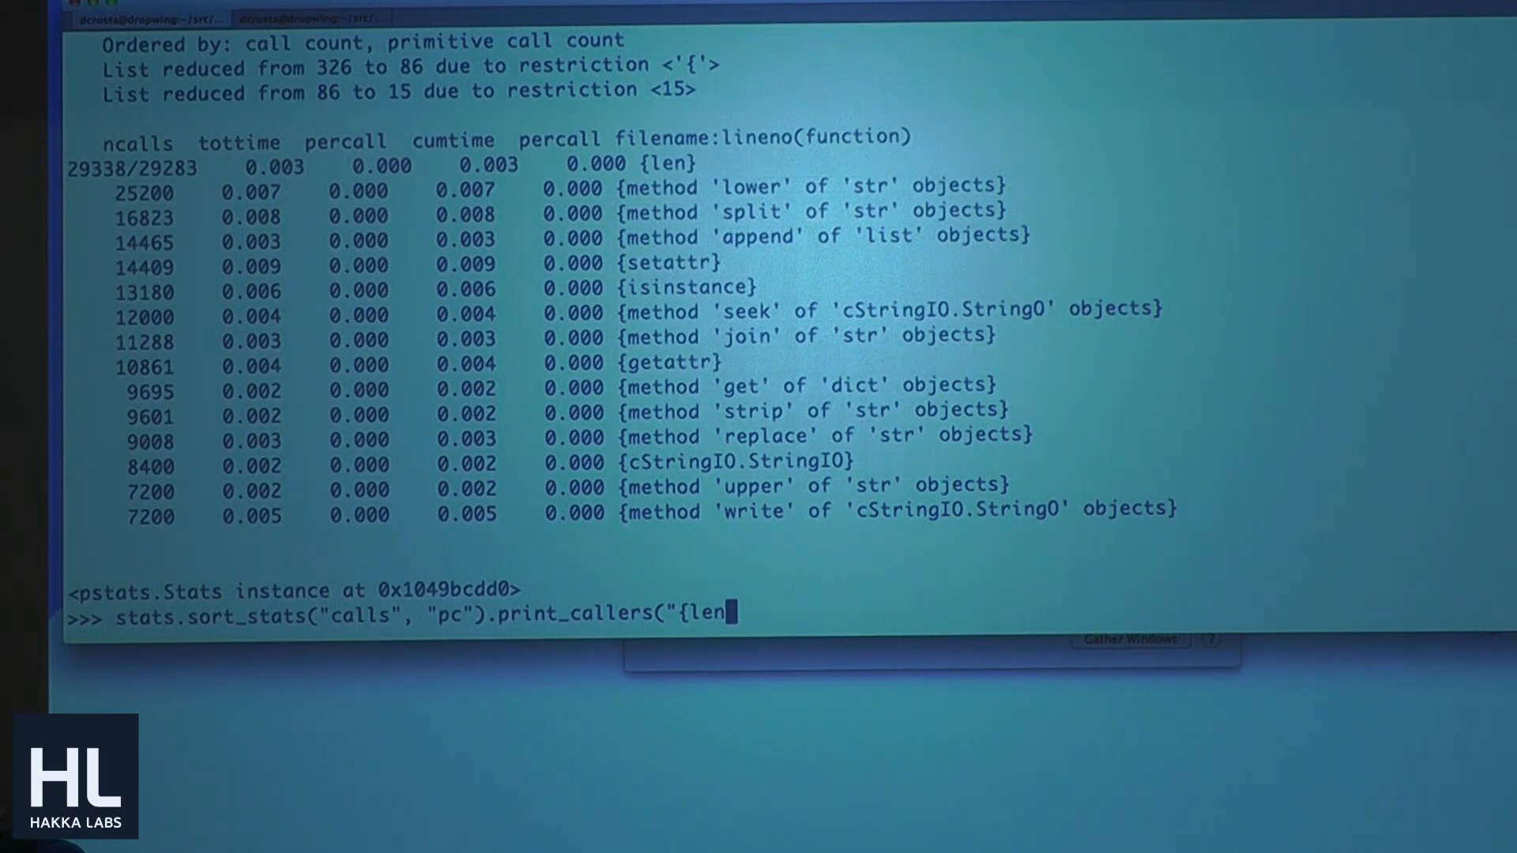
key("Return")
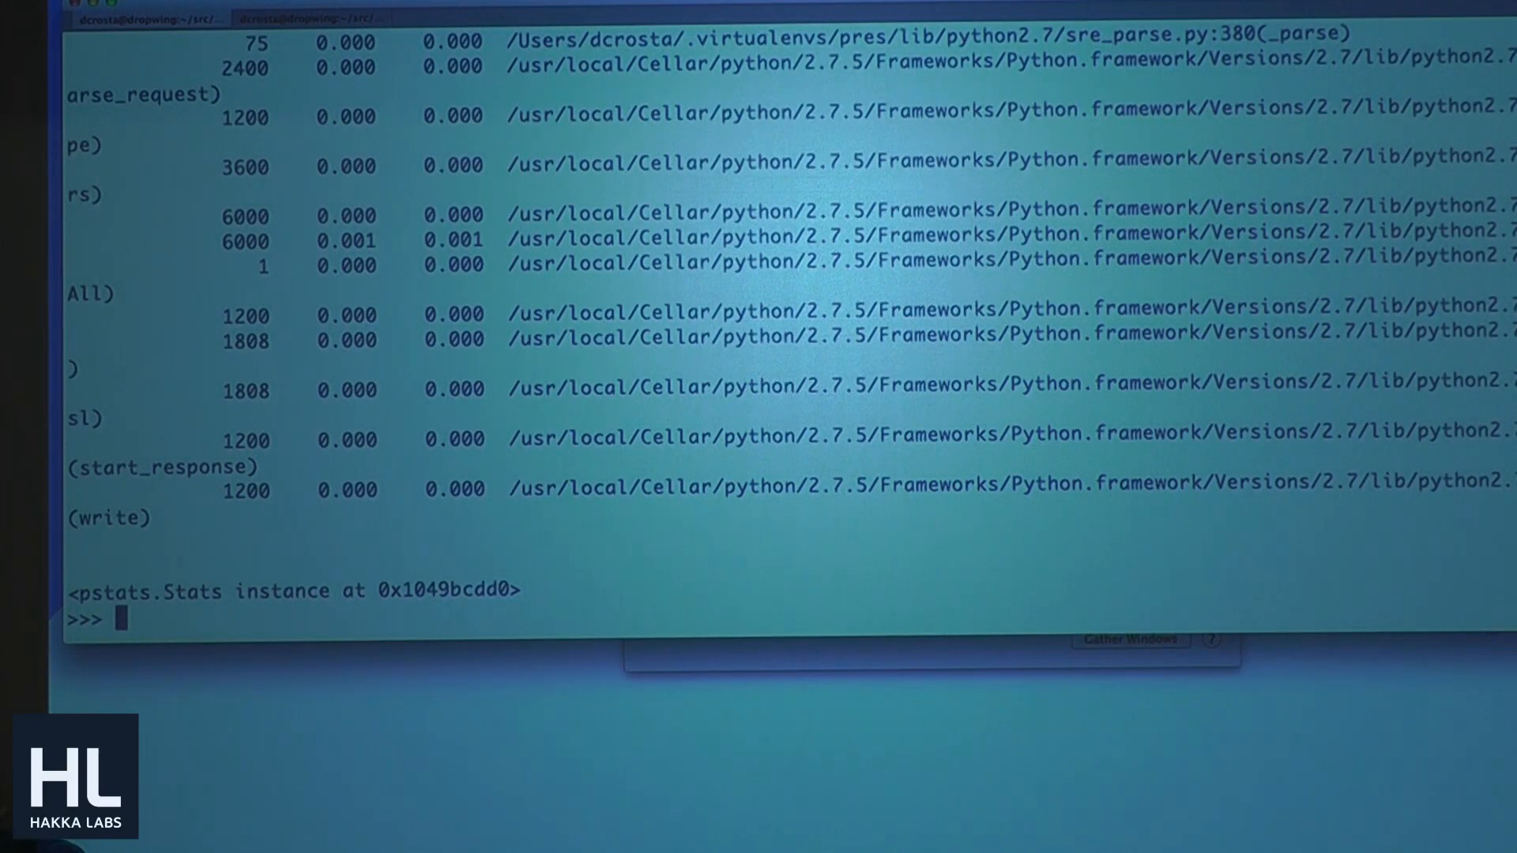
scroll("up", 3)
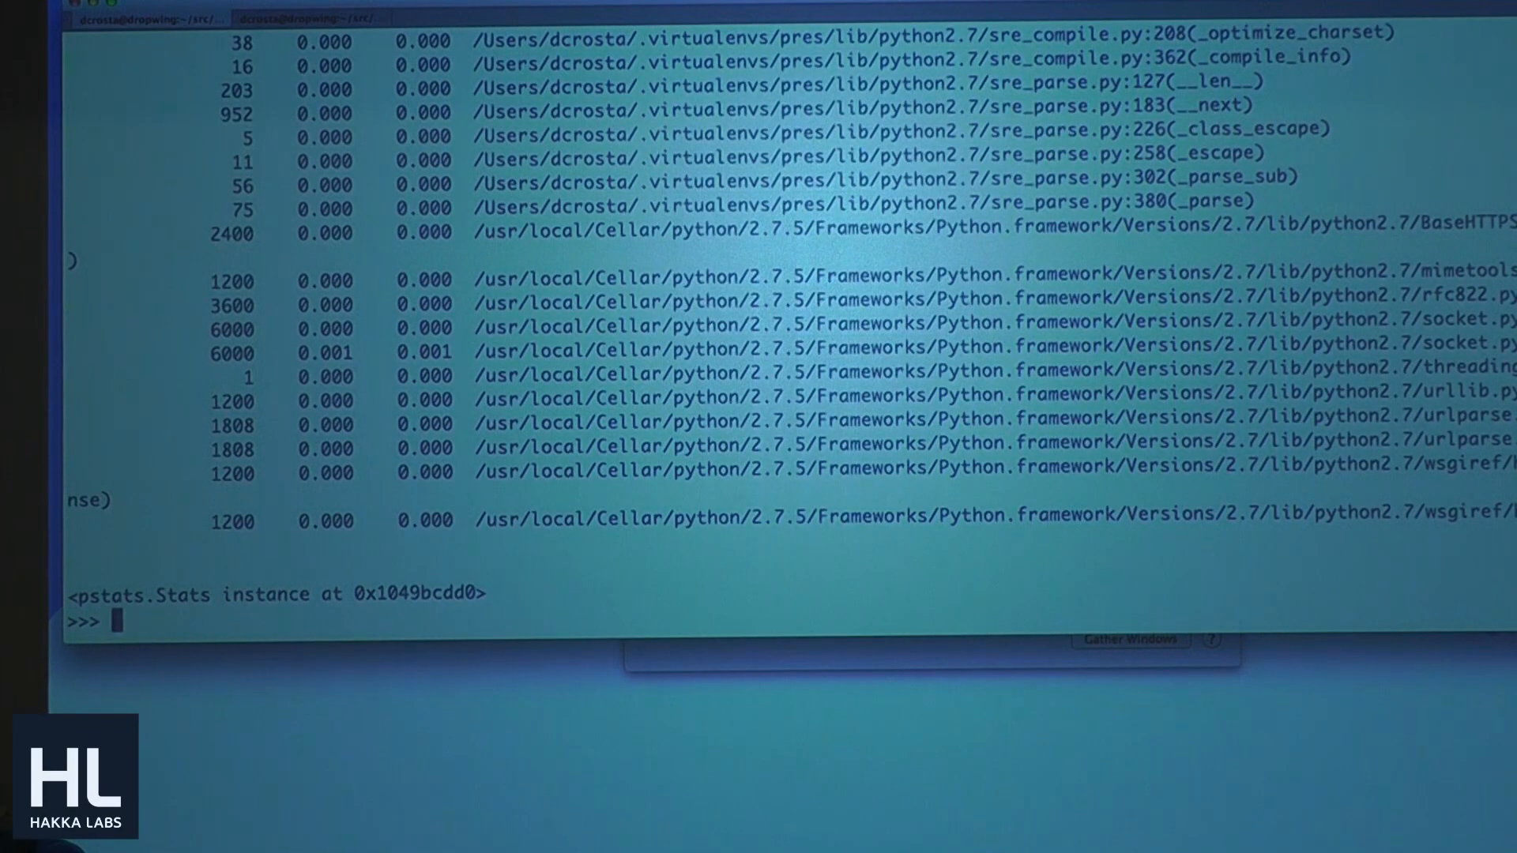
scroll("up", 3)
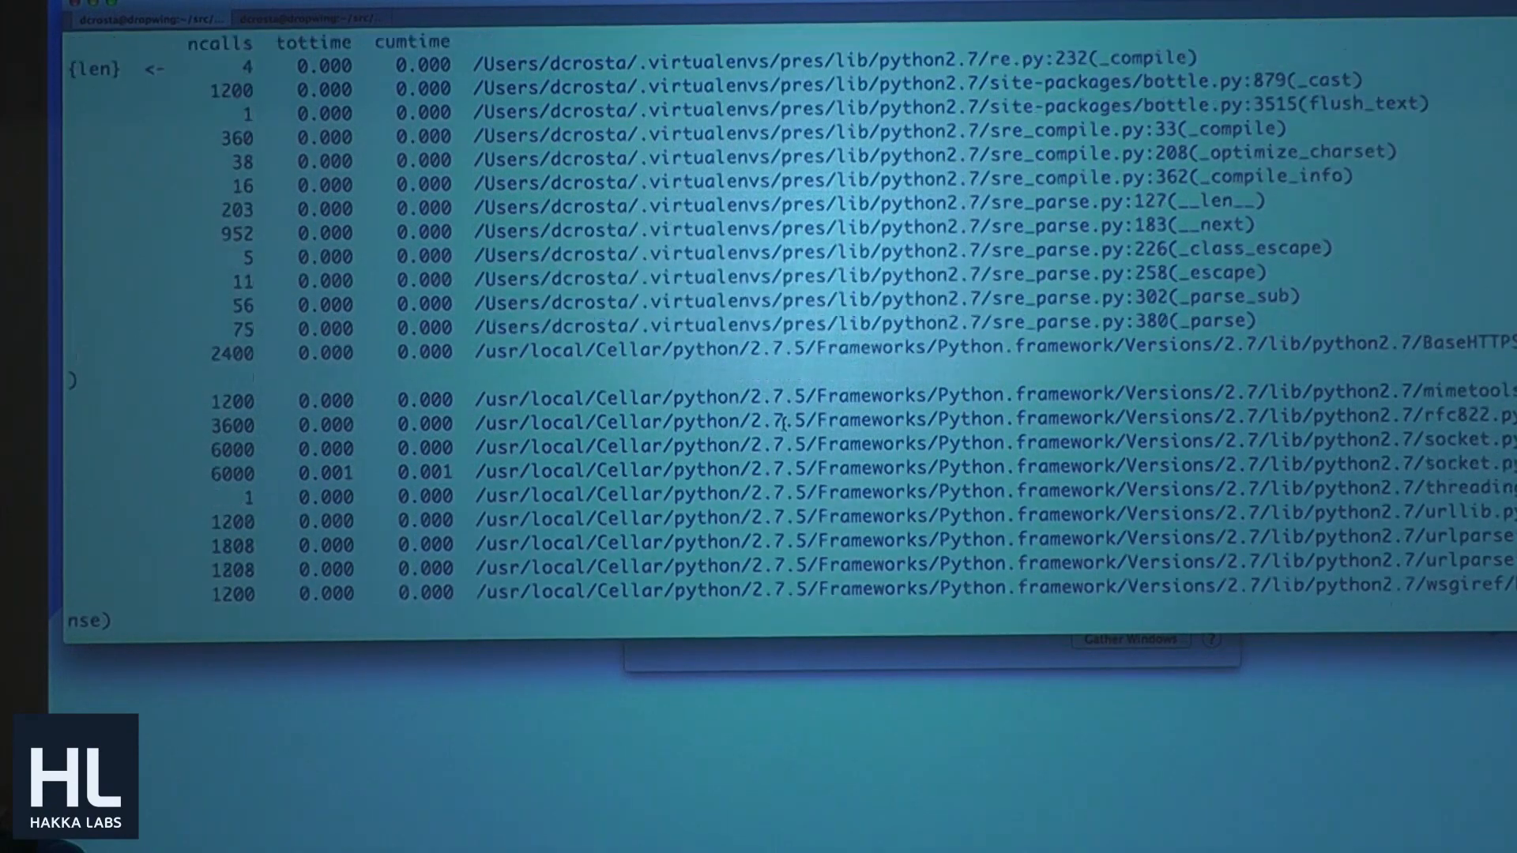